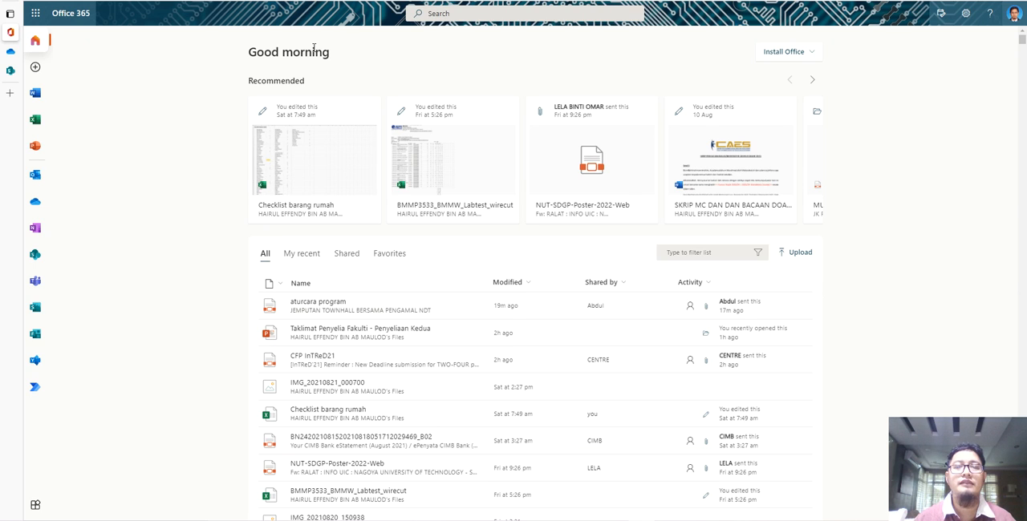
pyautogui.moveTo(192, 75)
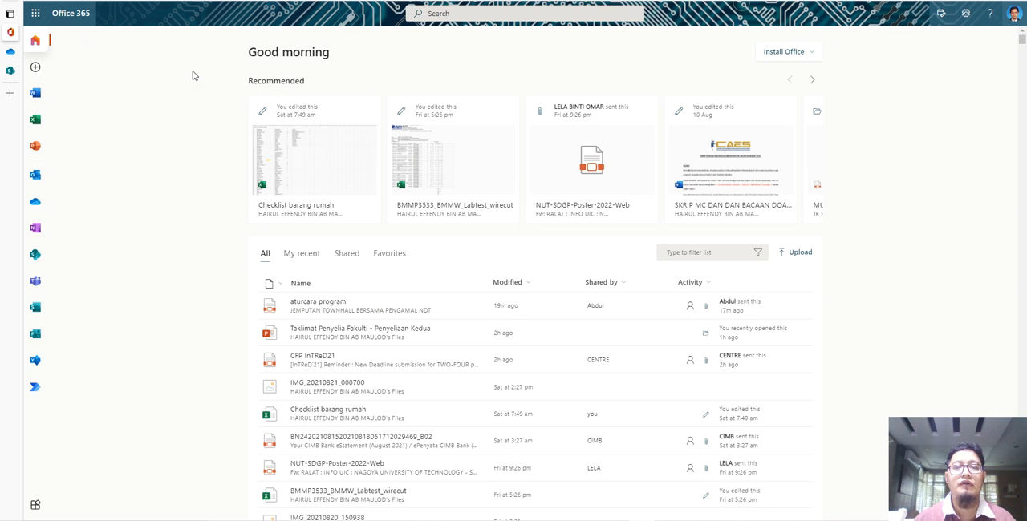
pyautogui.moveTo(135, 53)
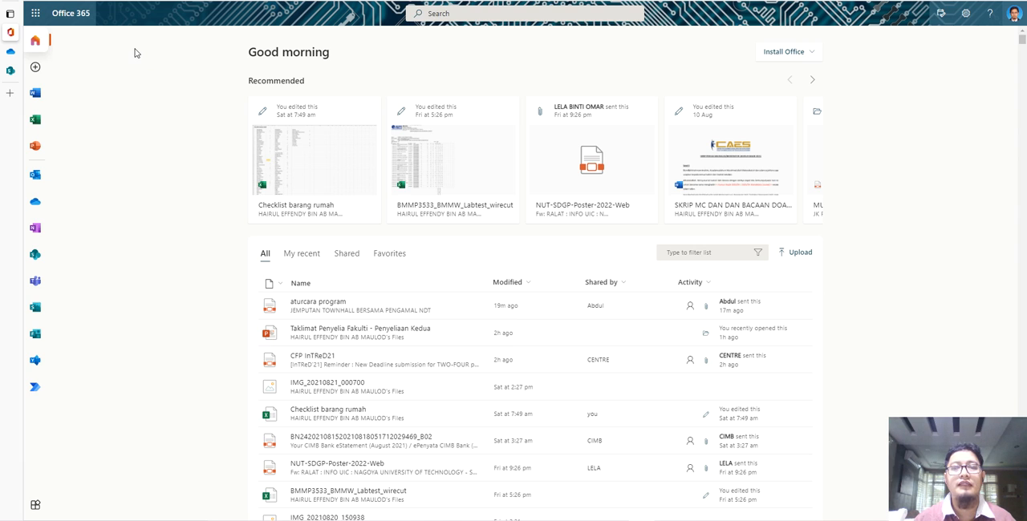
pyautogui.moveTo(200, 72)
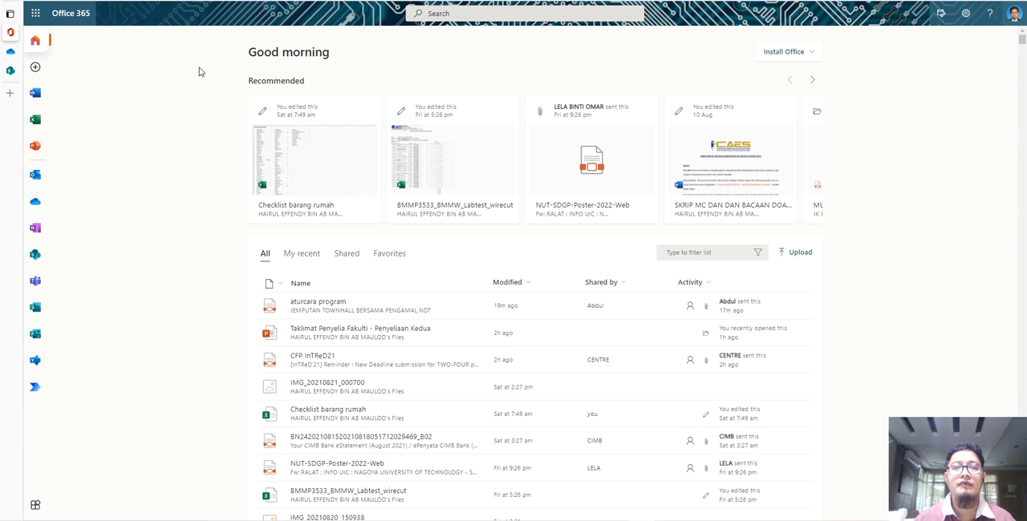
pyautogui.moveTo(245, 79)
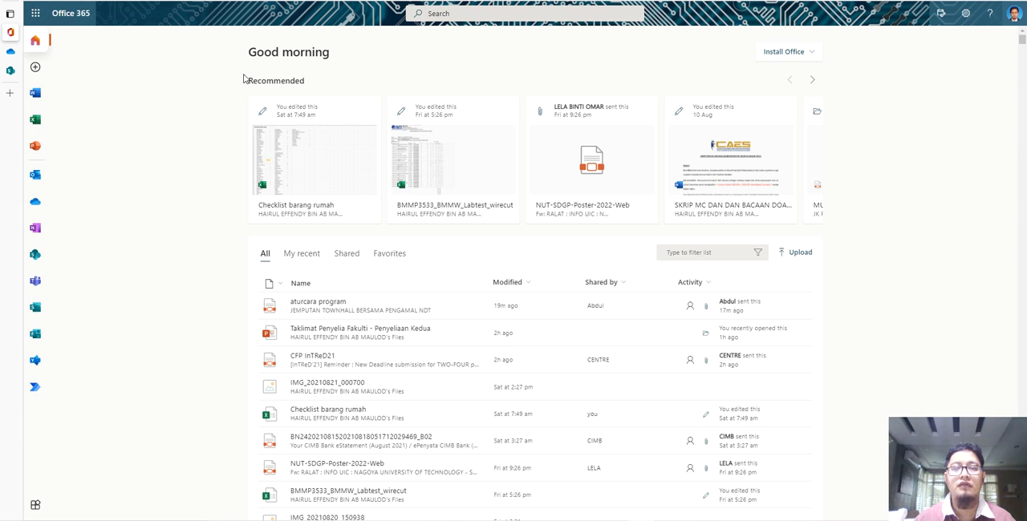
pyautogui.moveTo(402, 74)
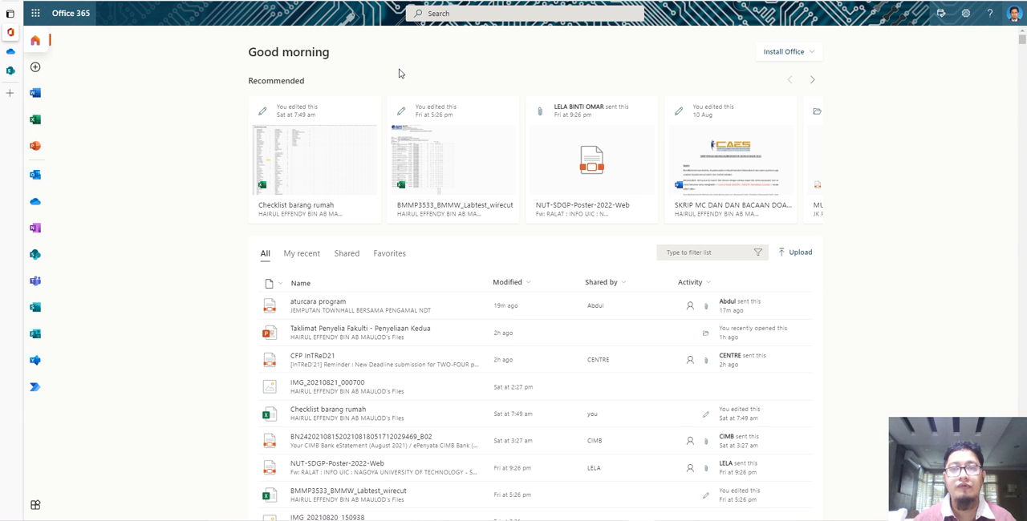
pyautogui.moveTo(237, 26)
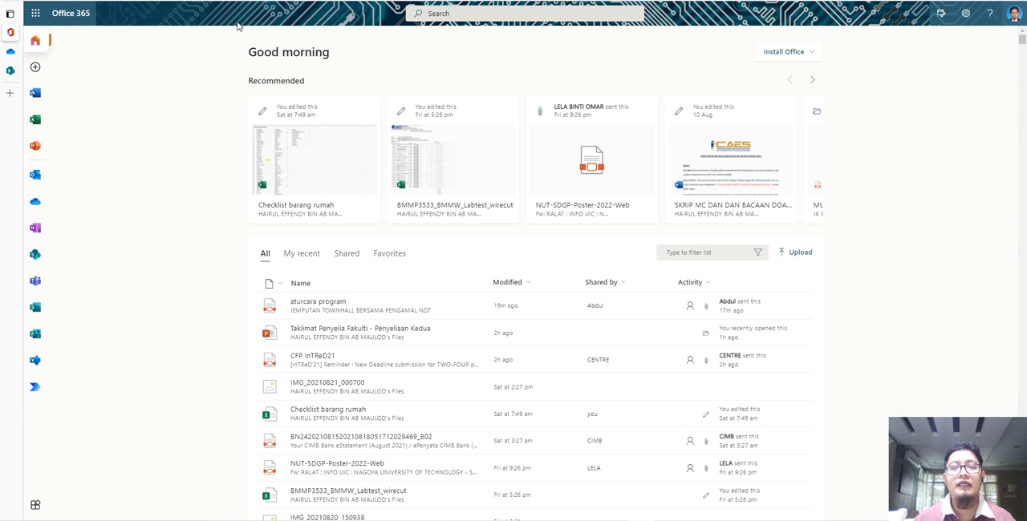
pyautogui.moveTo(199, 35)
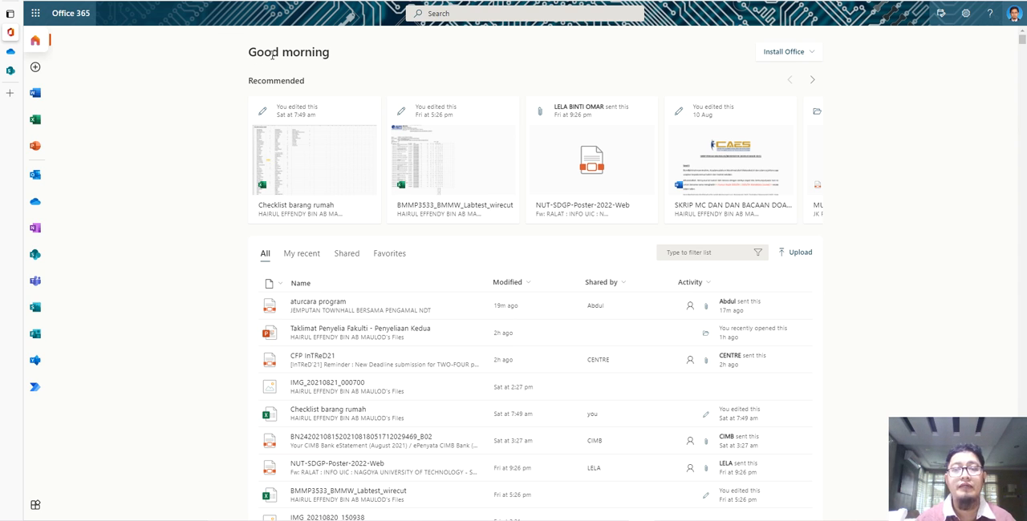
pyautogui.moveTo(289, 64)
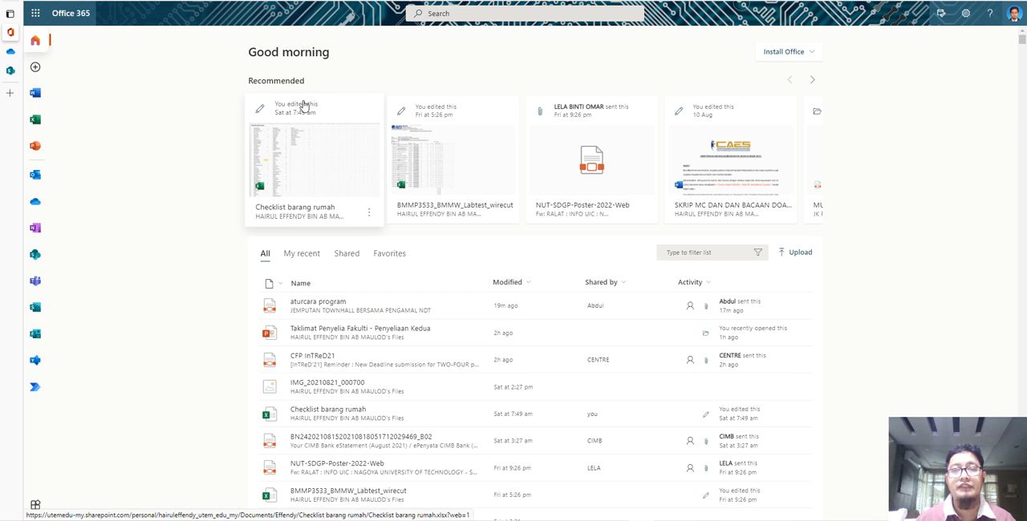
pyautogui.moveTo(303, 106)
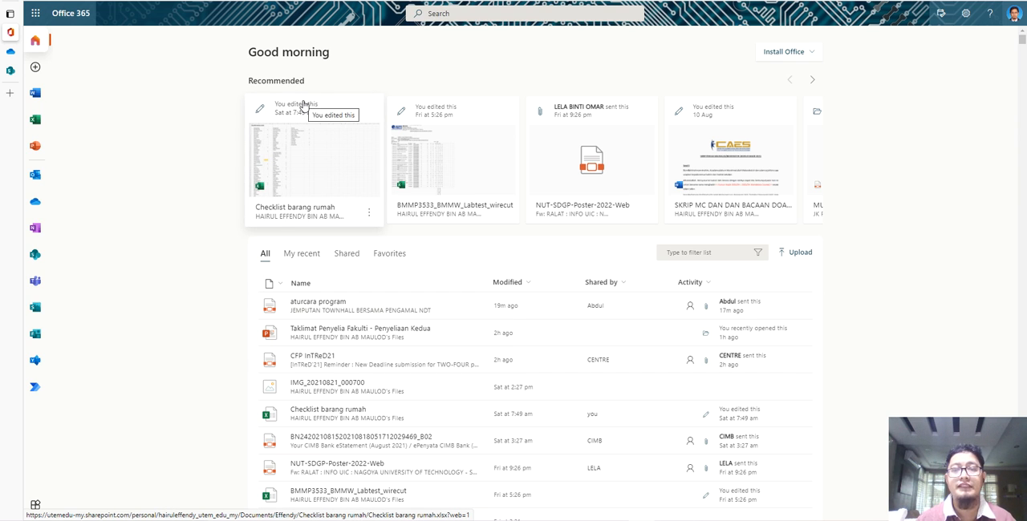
pyautogui.moveTo(208, 41)
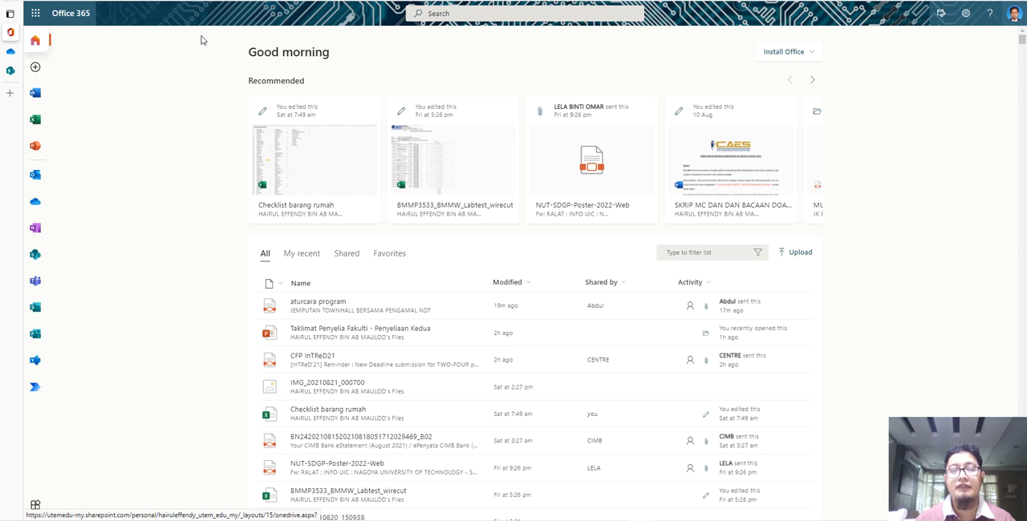
pyautogui.moveTo(148, 59)
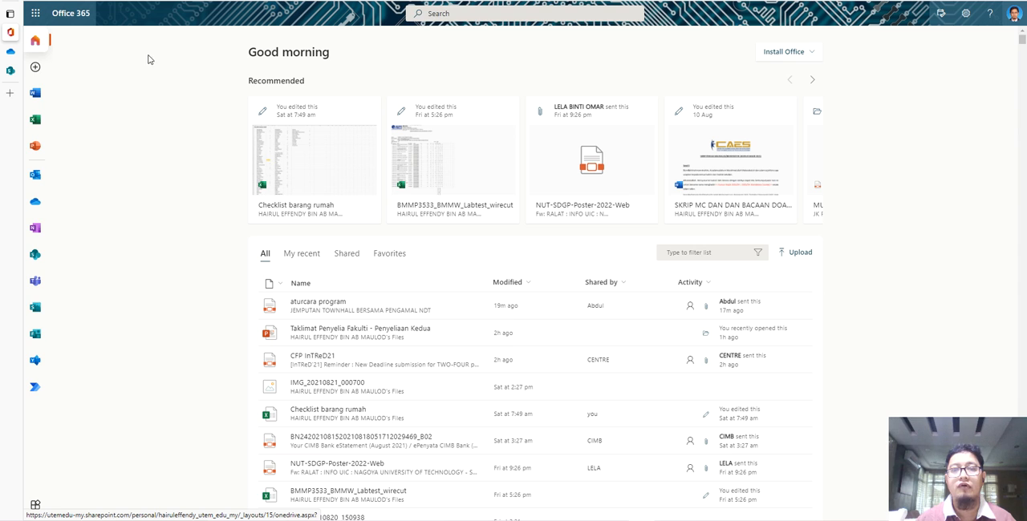
pyautogui.moveTo(158, 49)
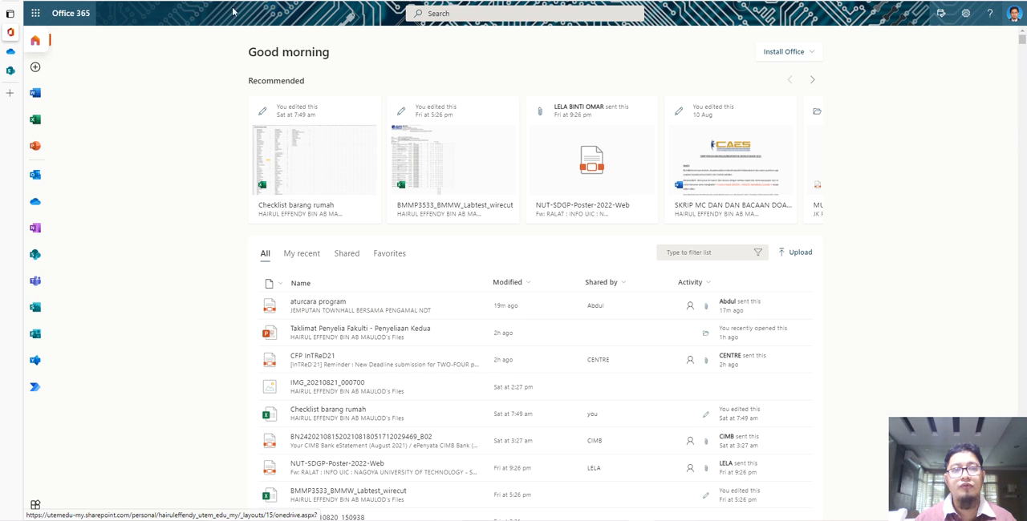
pyautogui.moveTo(918, 315)
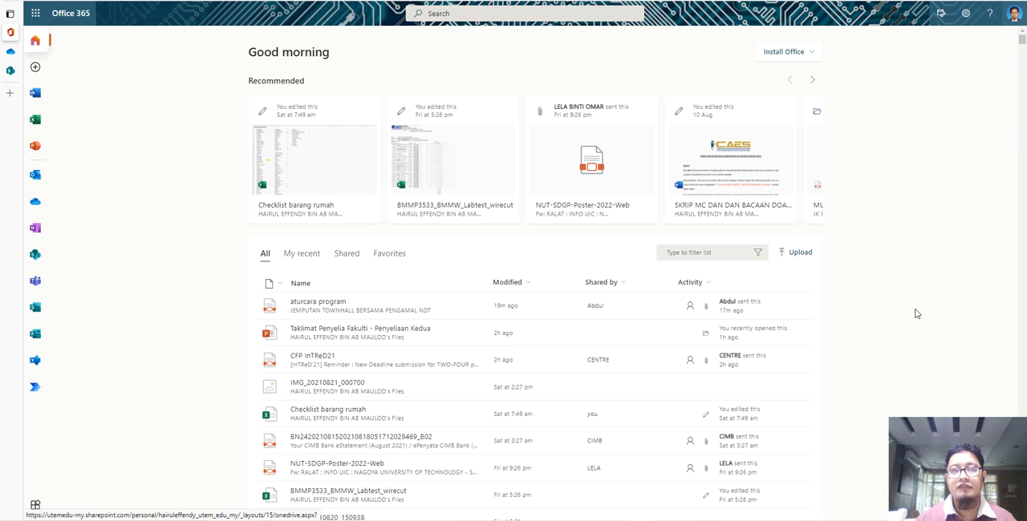
pyautogui.moveTo(446, 80)
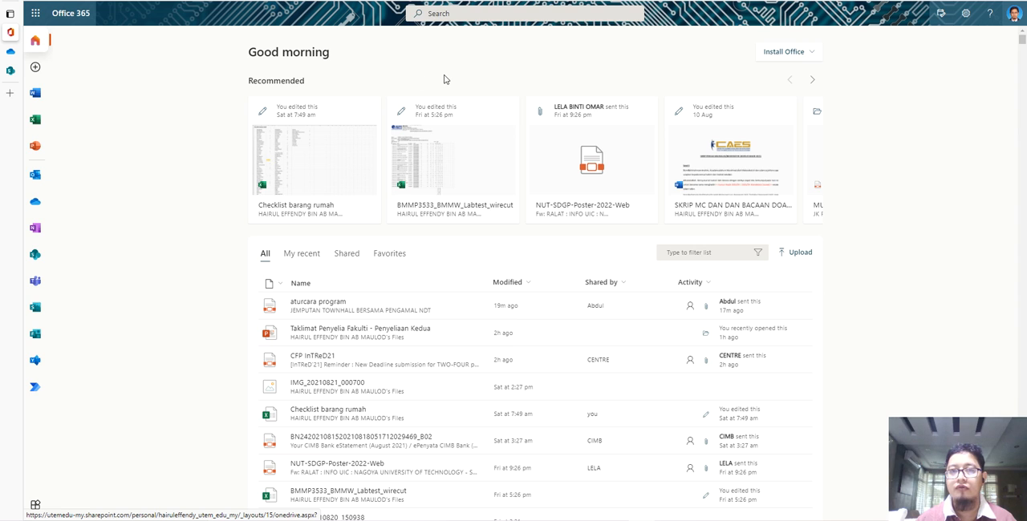
pyautogui.moveTo(151, 61)
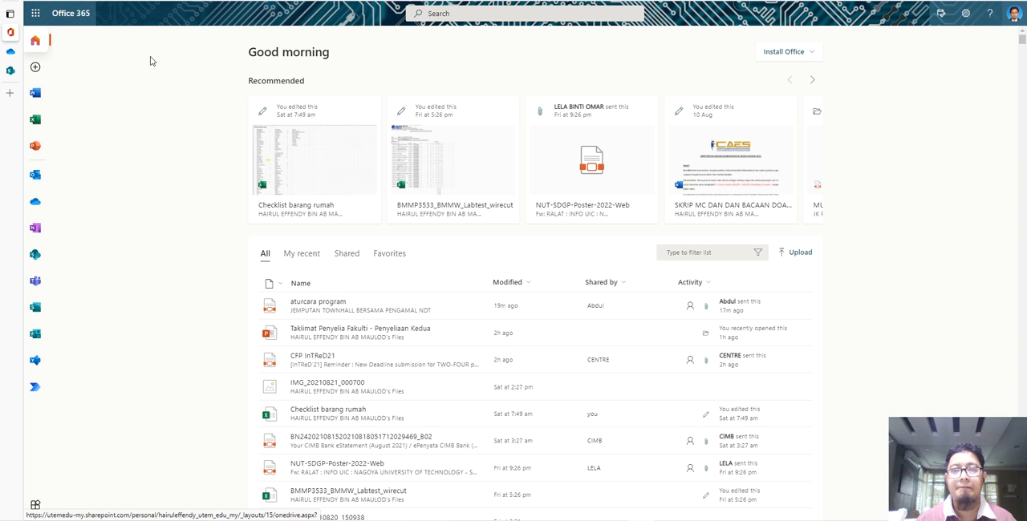
pyautogui.moveTo(192, 64)
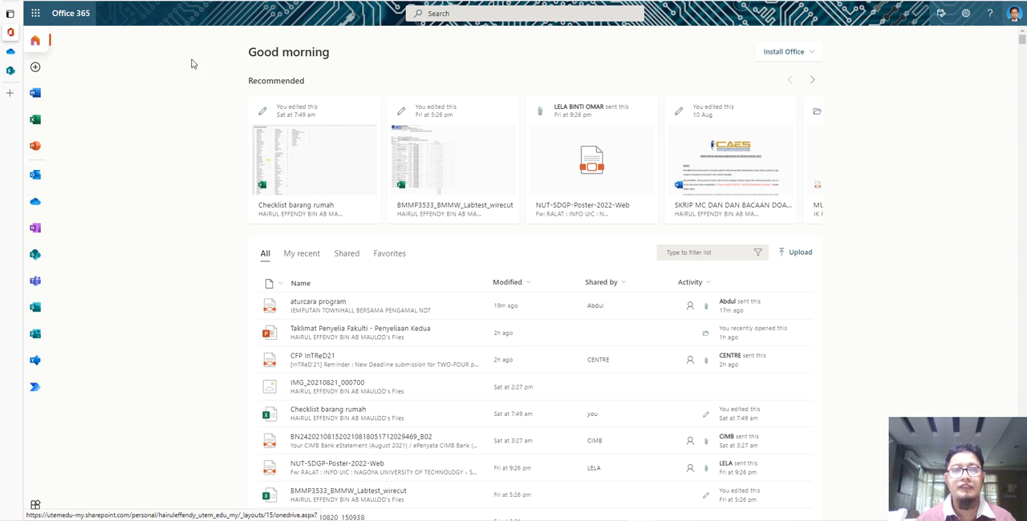
pyautogui.moveTo(324, 29)
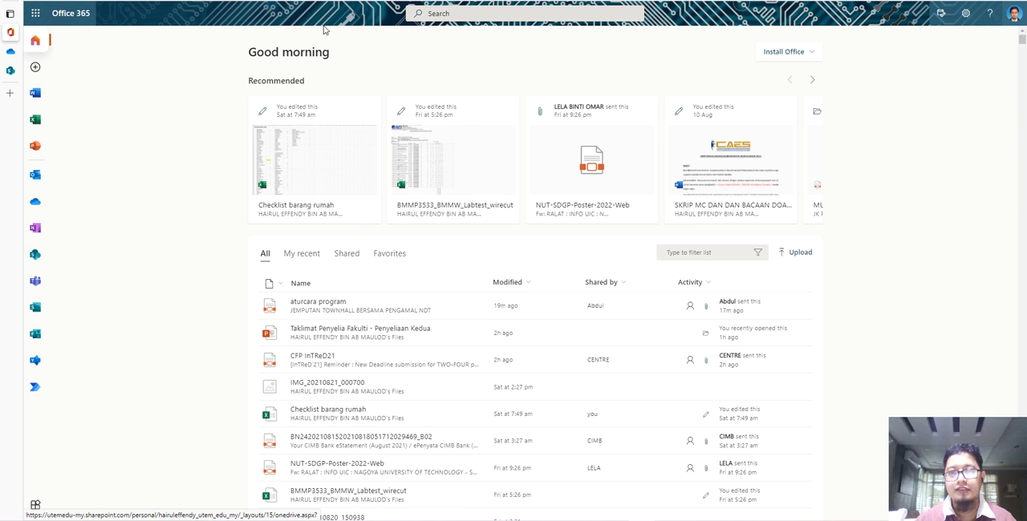
pyautogui.moveTo(35, 93)
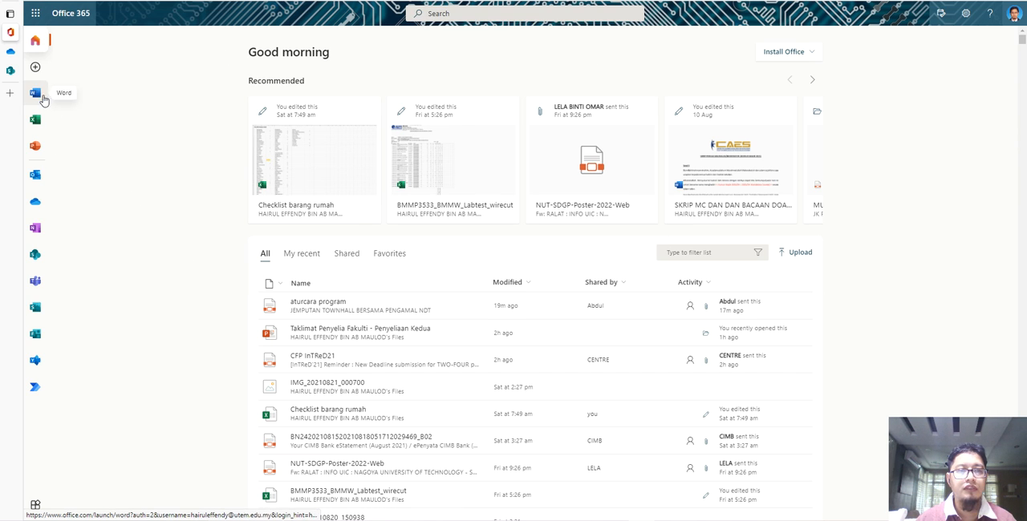
pyautogui.moveTo(35, 175)
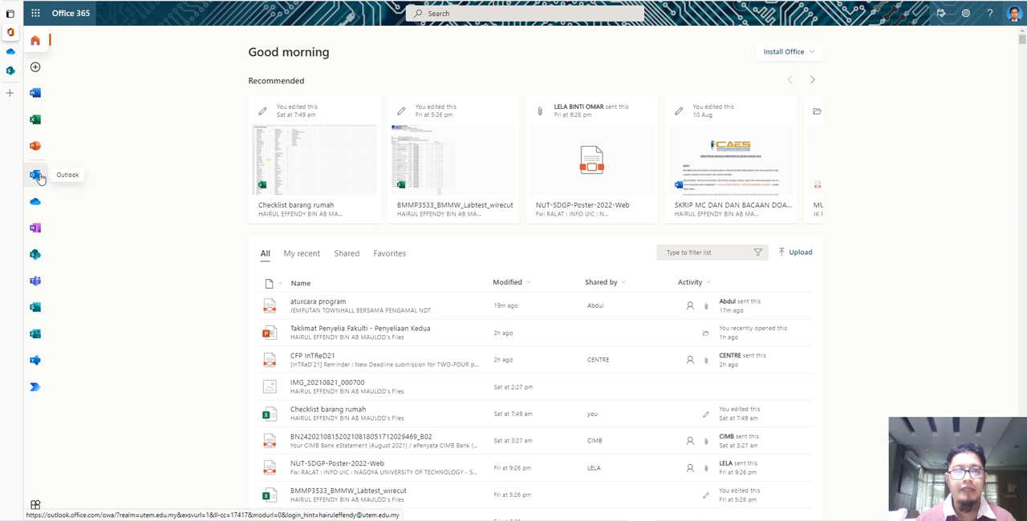
# Step: Show the Outlook web inbox and bring up the Office 365 app launcher
pyautogui.click(36, 175)
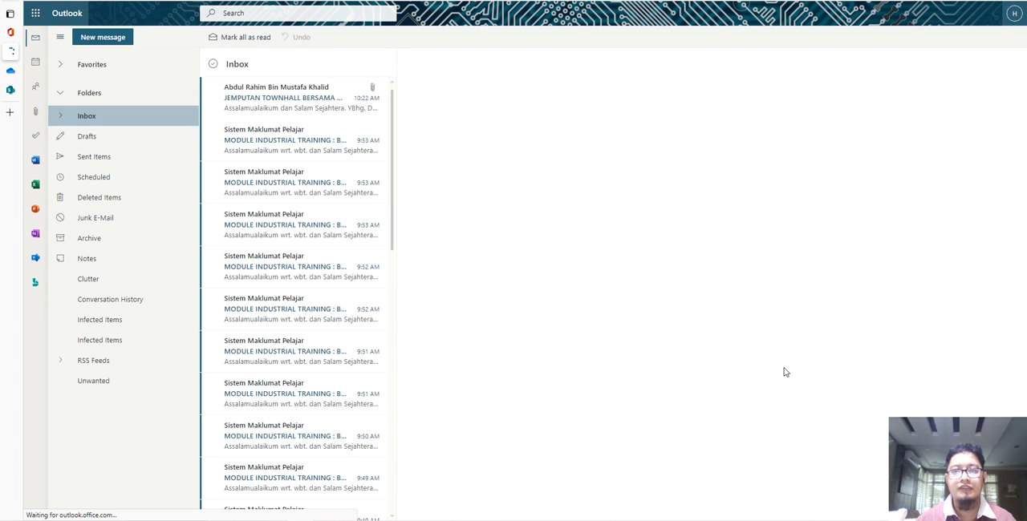
pyautogui.moveTo(273, 135)
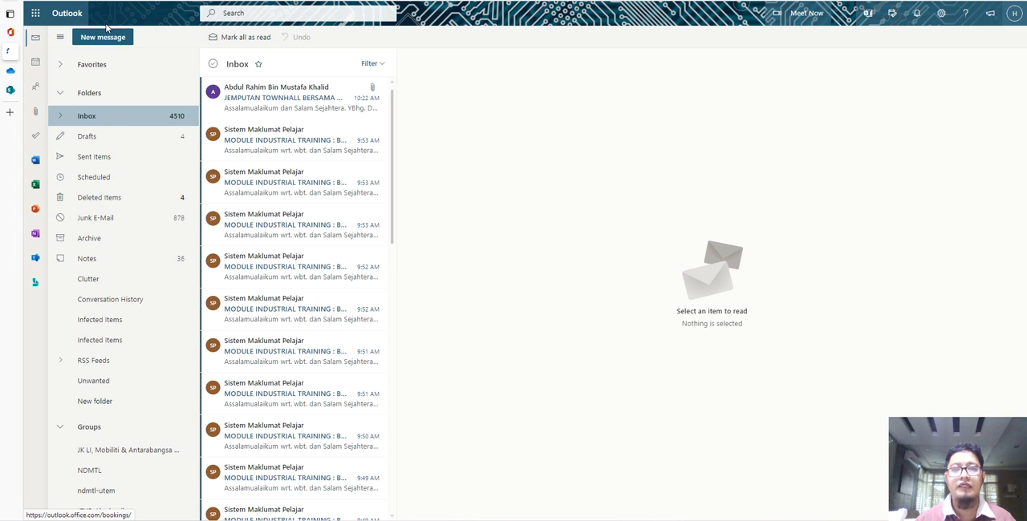
pyautogui.click(35, 13)
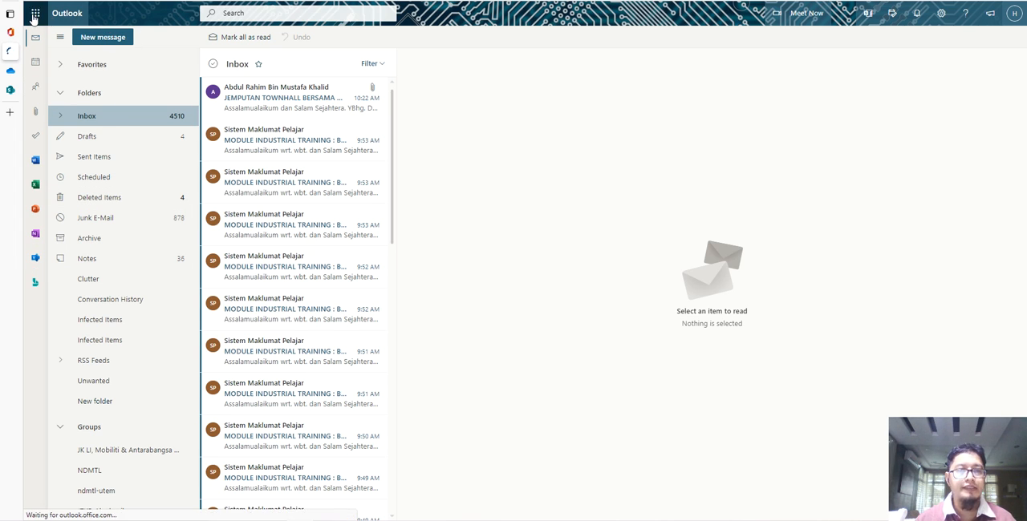
pyautogui.moveTo(35, 13)
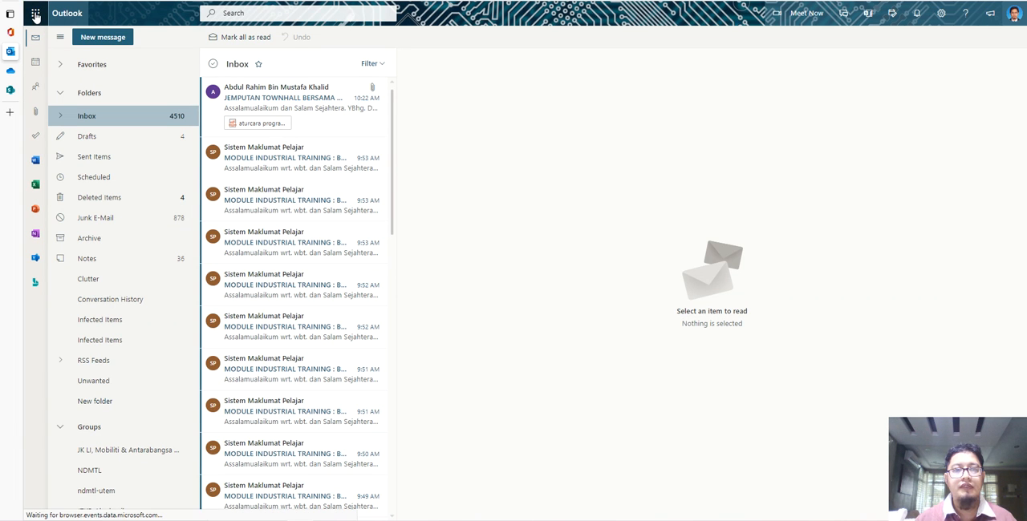
pyautogui.click(36, 13)
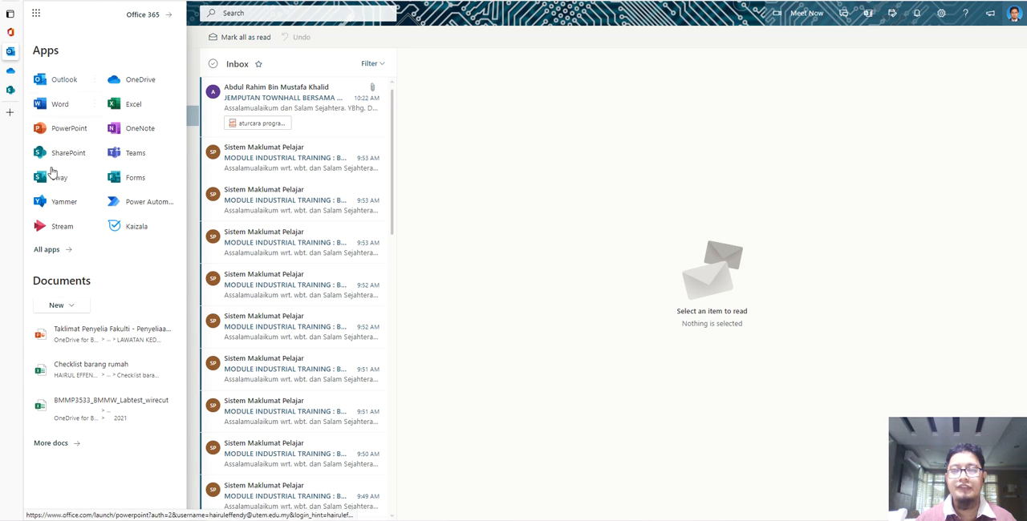
pyautogui.moveTo(135, 104)
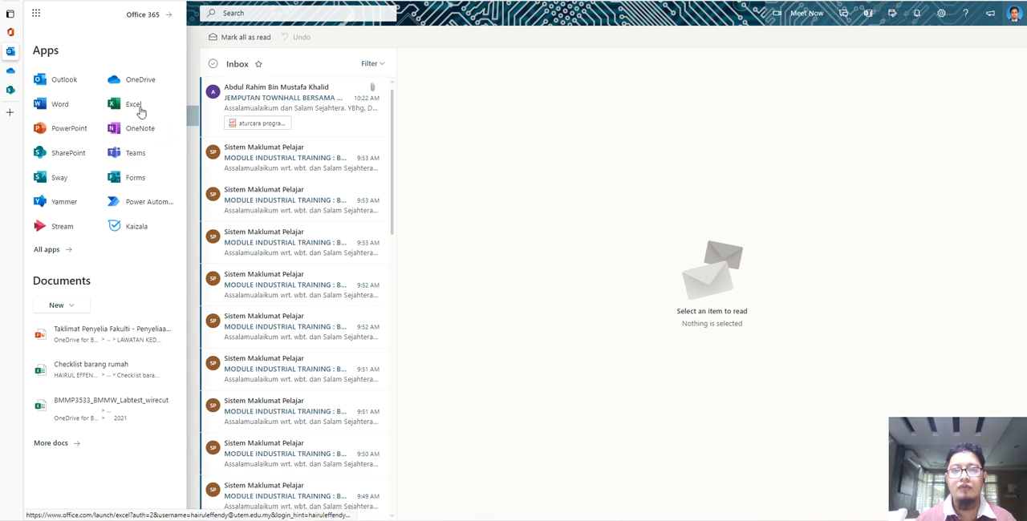
pyautogui.moveTo(142, 80)
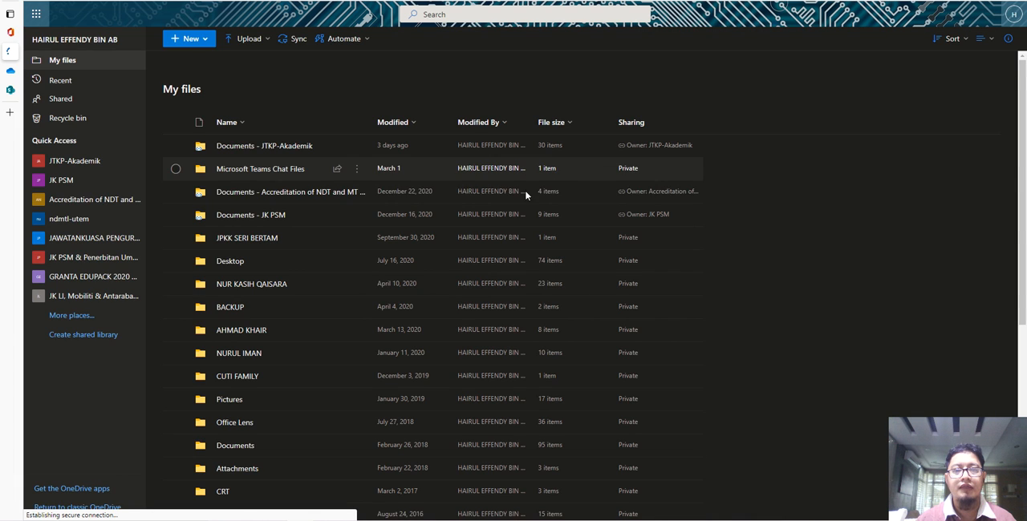
# Step: Scroll through the My files folders such as Documents, Desktop, Pictures and Backup
pyautogui.scroll(-3)
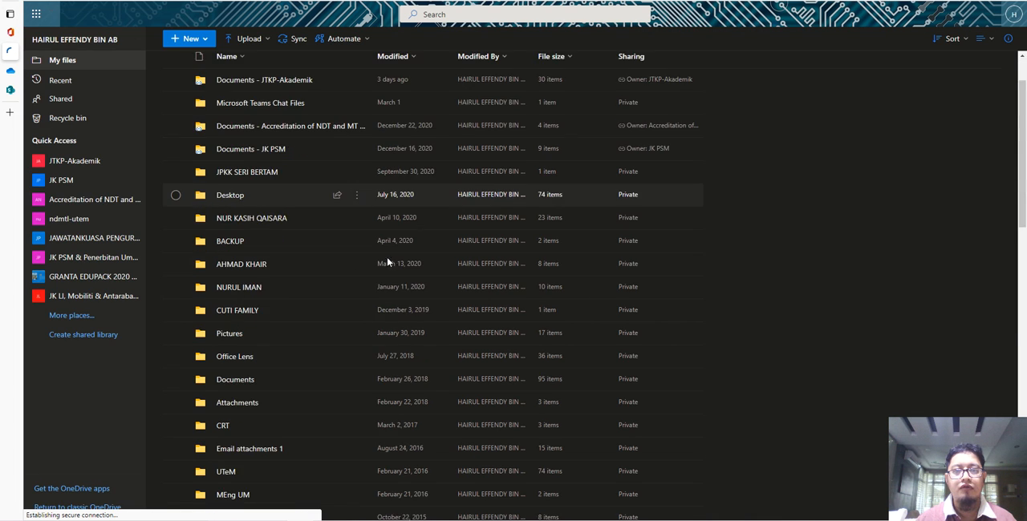
pyautogui.scroll(-3)
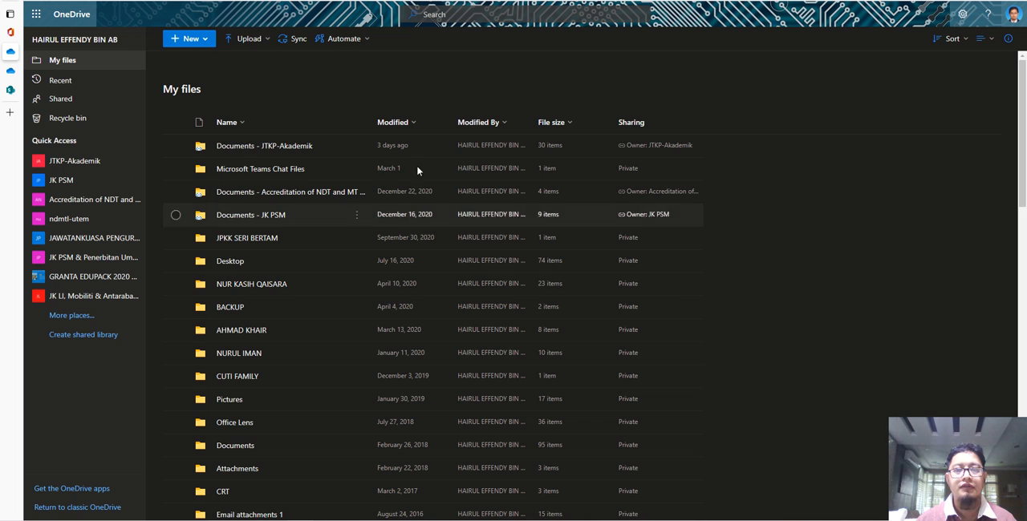
pyautogui.moveTo(558, 145)
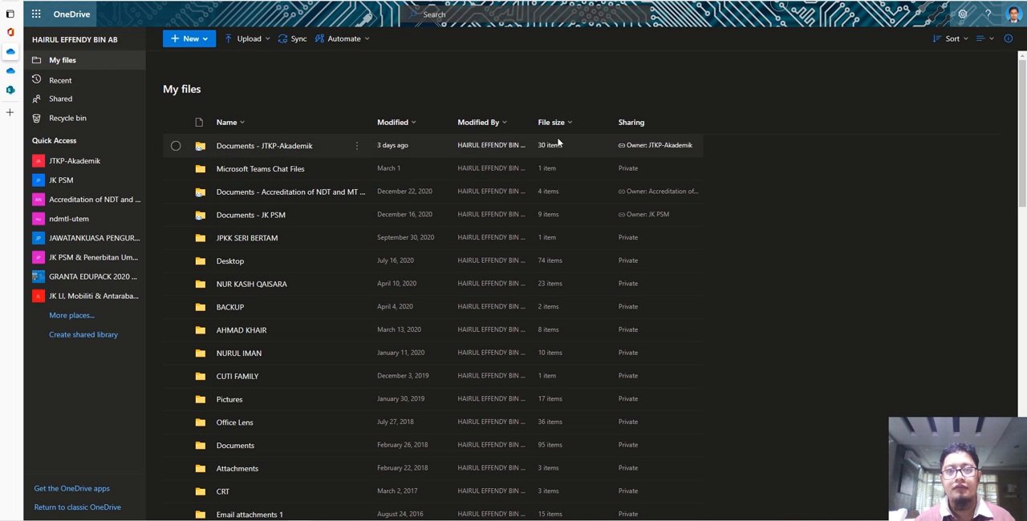
pyautogui.scroll(-3)
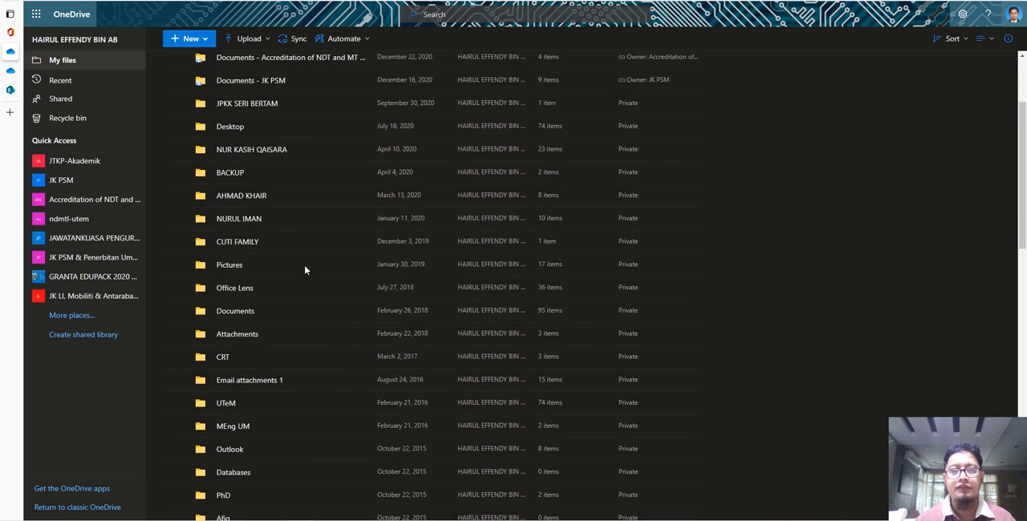
pyautogui.scroll(3)
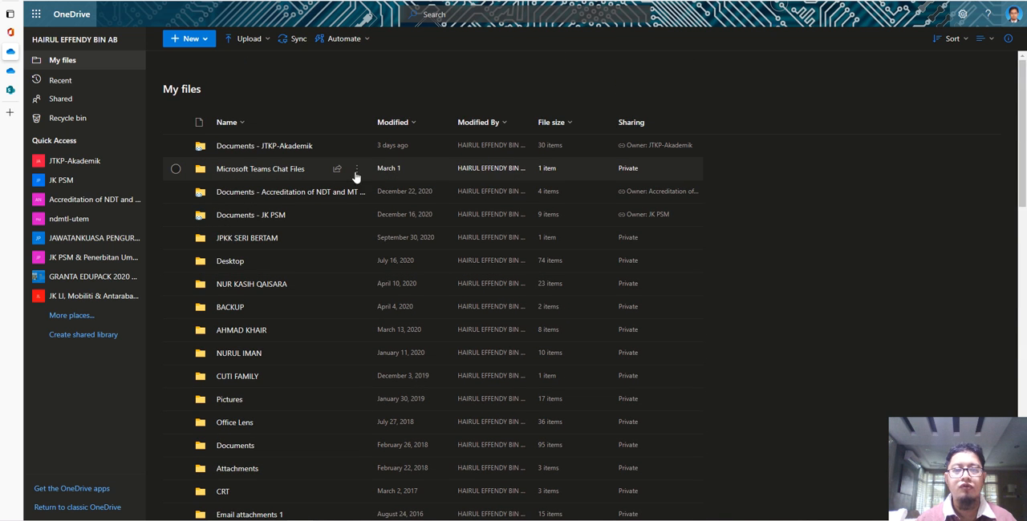
pyautogui.moveTo(425, 144)
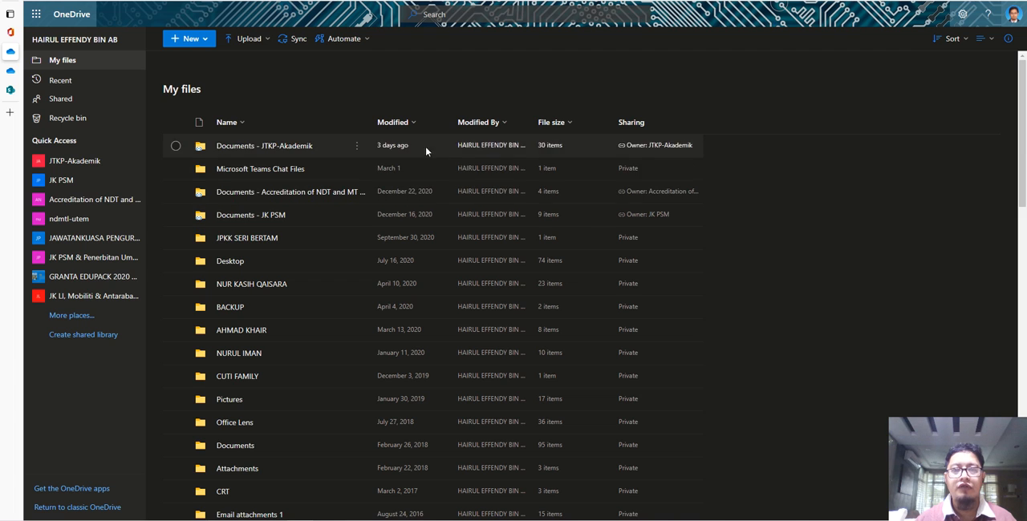
pyautogui.moveTo(410, 205)
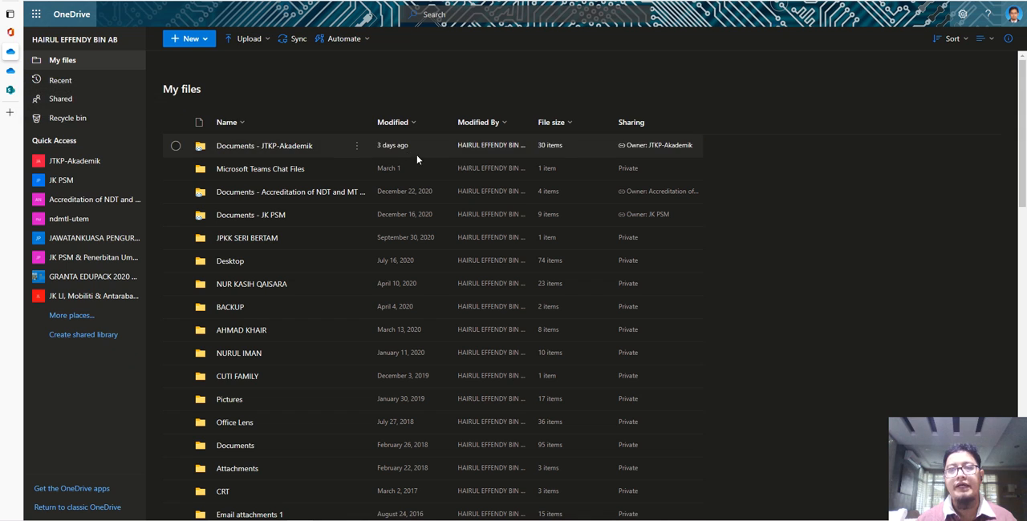
pyautogui.moveTo(61, 98)
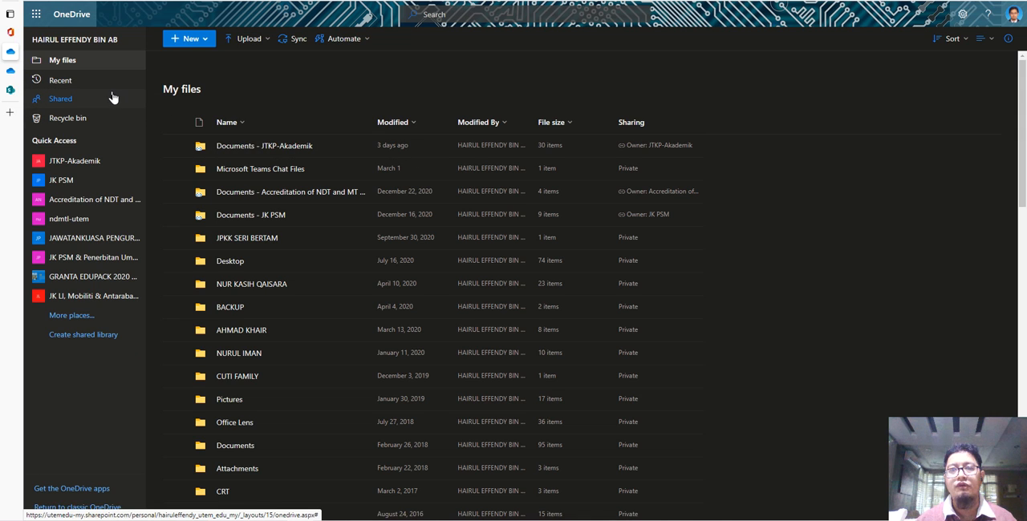
pyautogui.moveTo(116, 100)
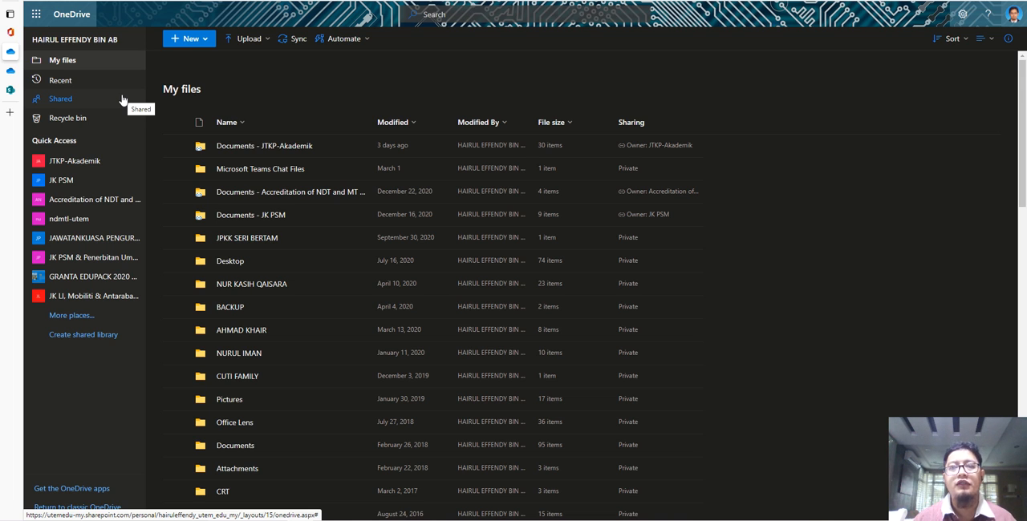
pyautogui.moveTo(22, 94)
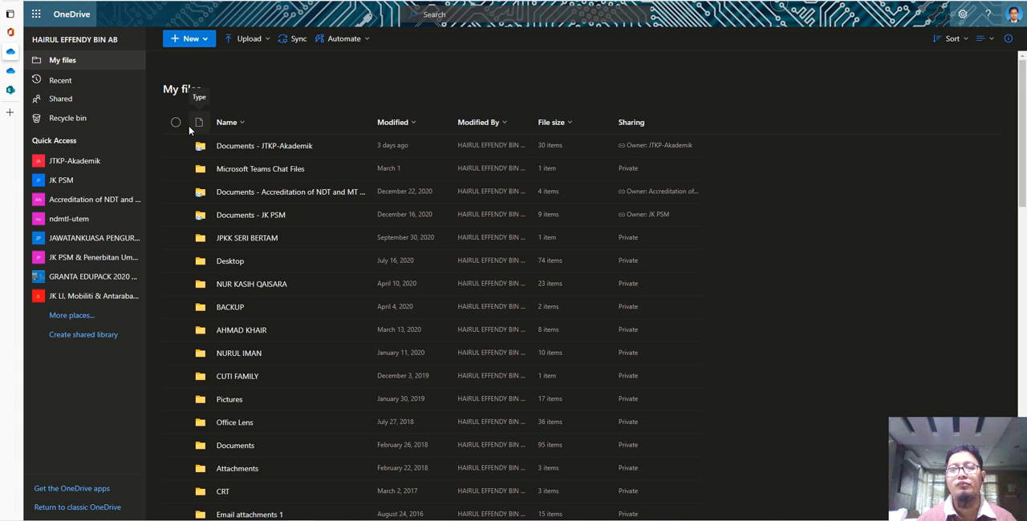
pyautogui.moveTo(61, 98)
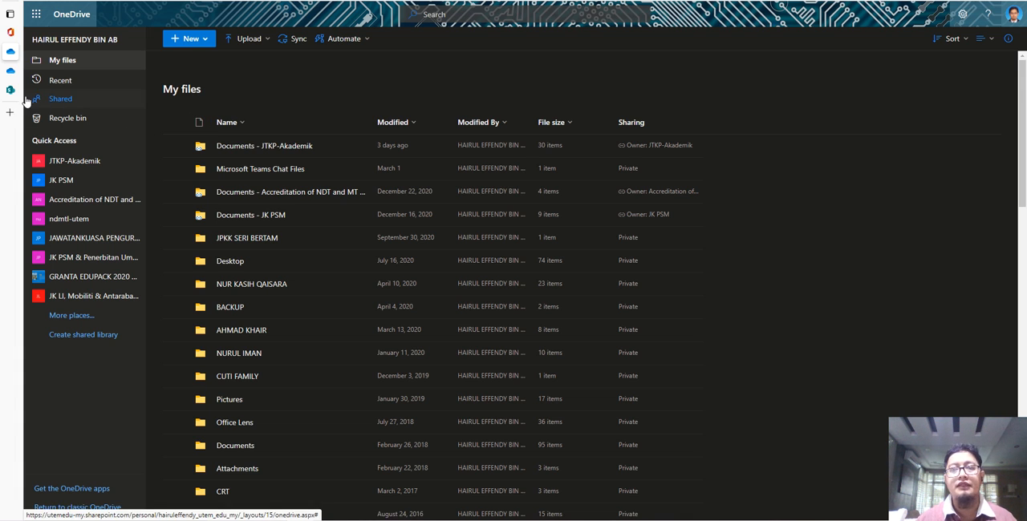
pyautogui.moveTo(425, 167)
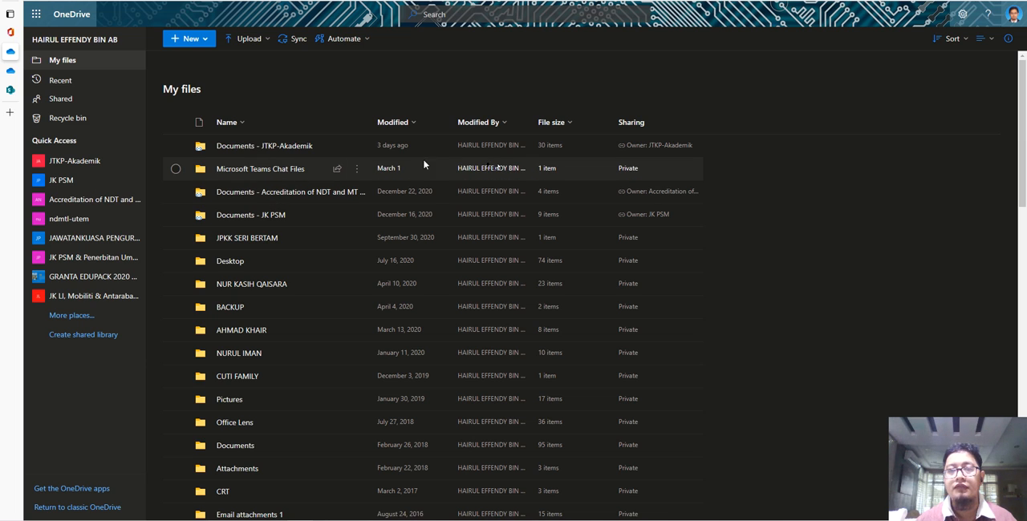
pyautogui.moveTo(550, 168)
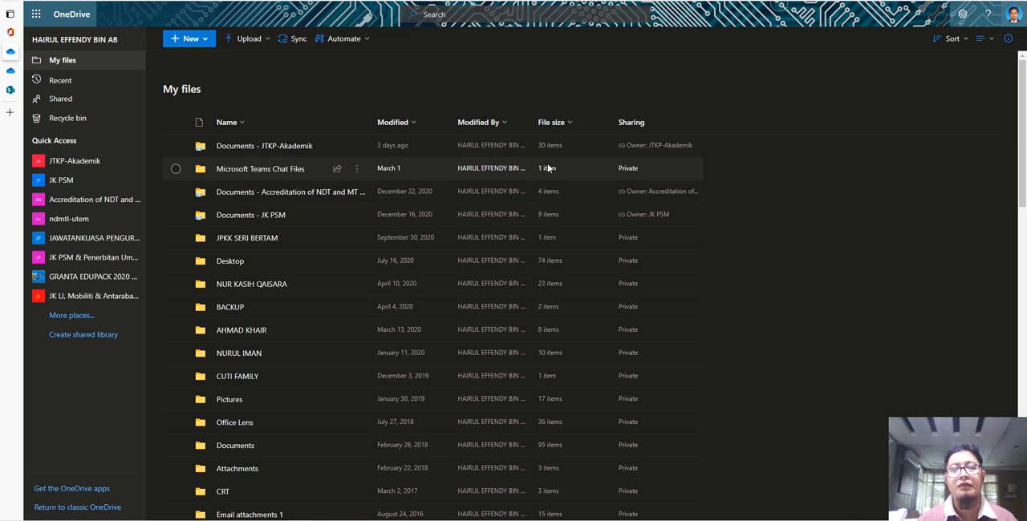
pyautogui.moveTo(539, 183)
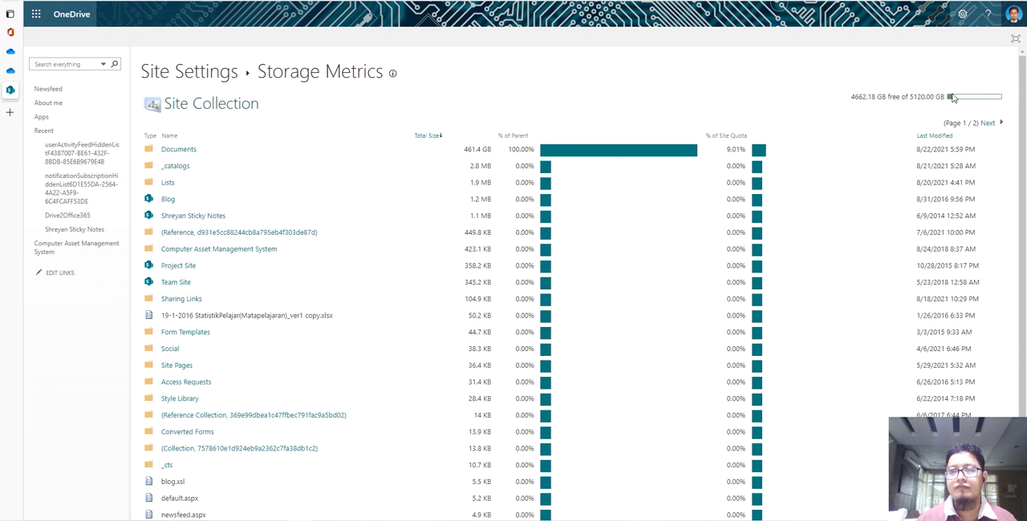
pyautogui.moveTo(959, 105)
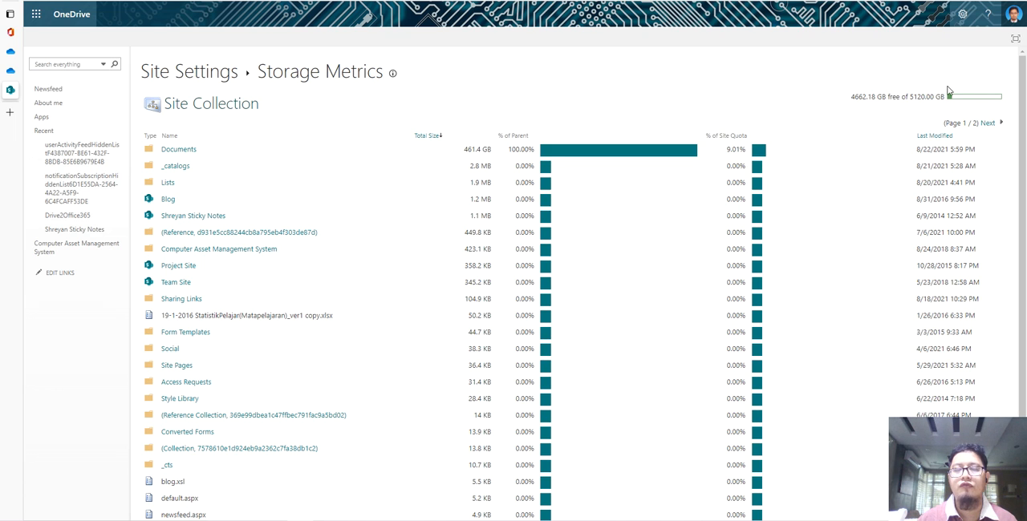
pyautogui.moveTo(975, 96)
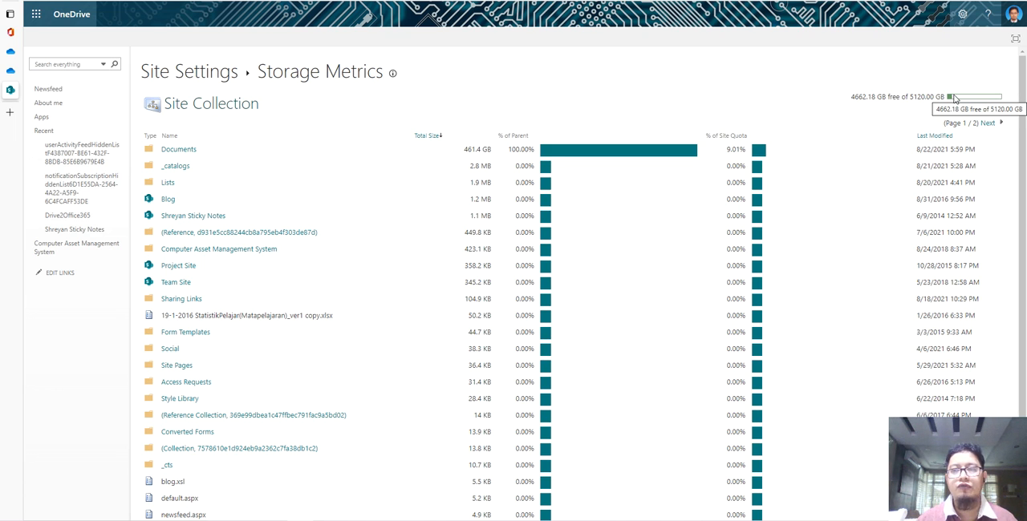
pyautogui.moveTo(856, 109)
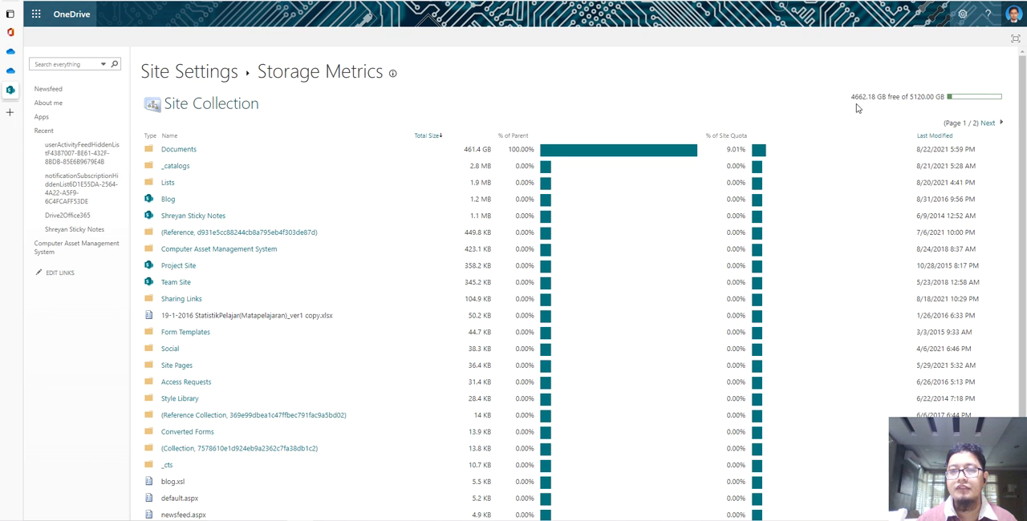
pyautogui.moveTo(462, 161)
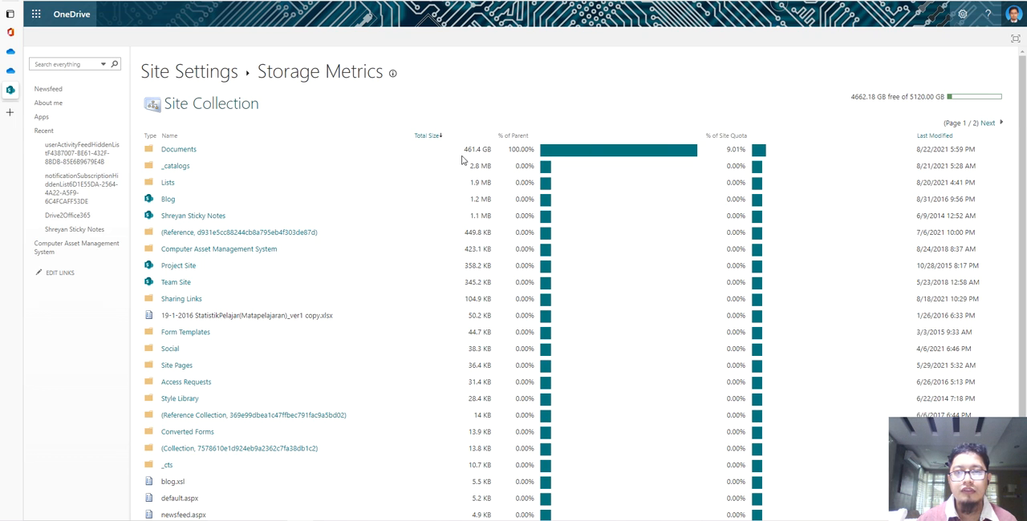
pyautogui.moveTo(471, 159)
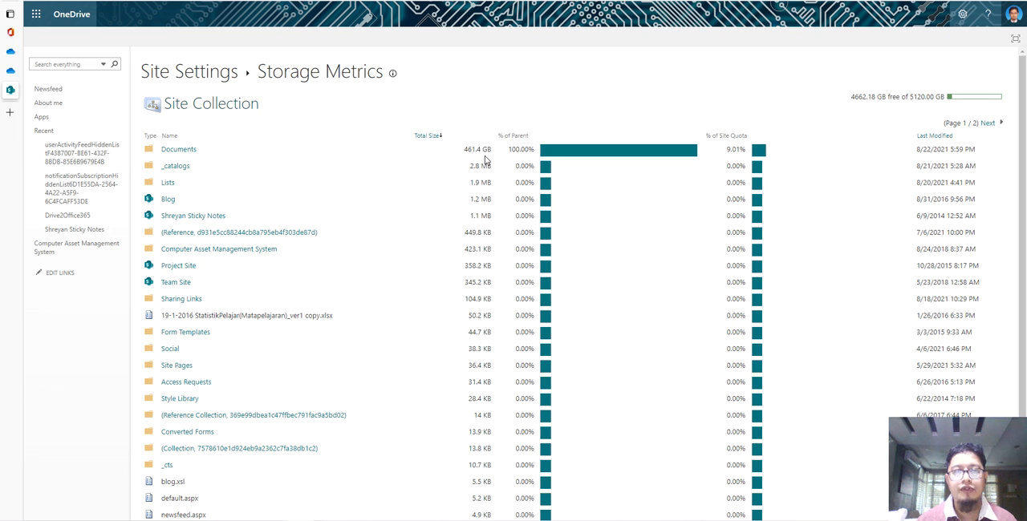
pyautogui.moveTo(289, 132)
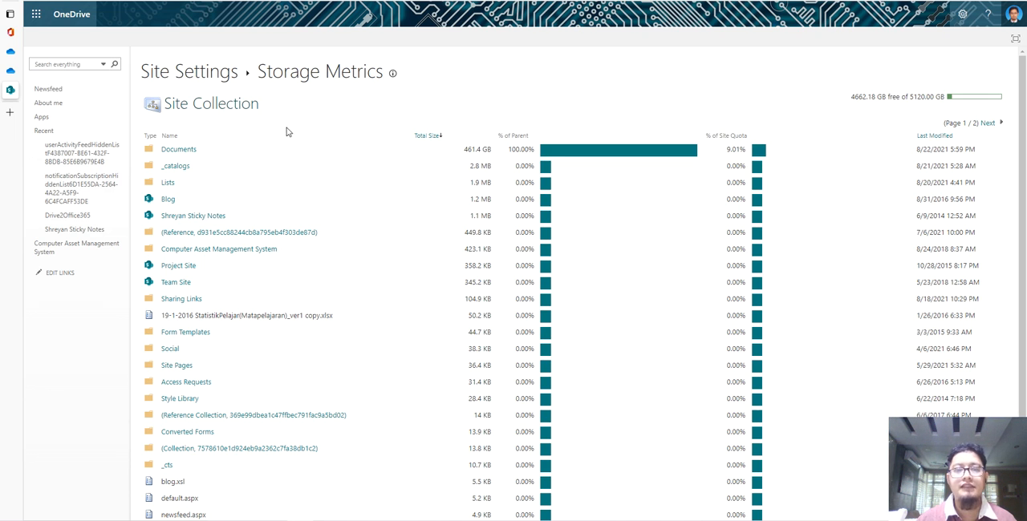
pyautogui.moveTo(484, 292)
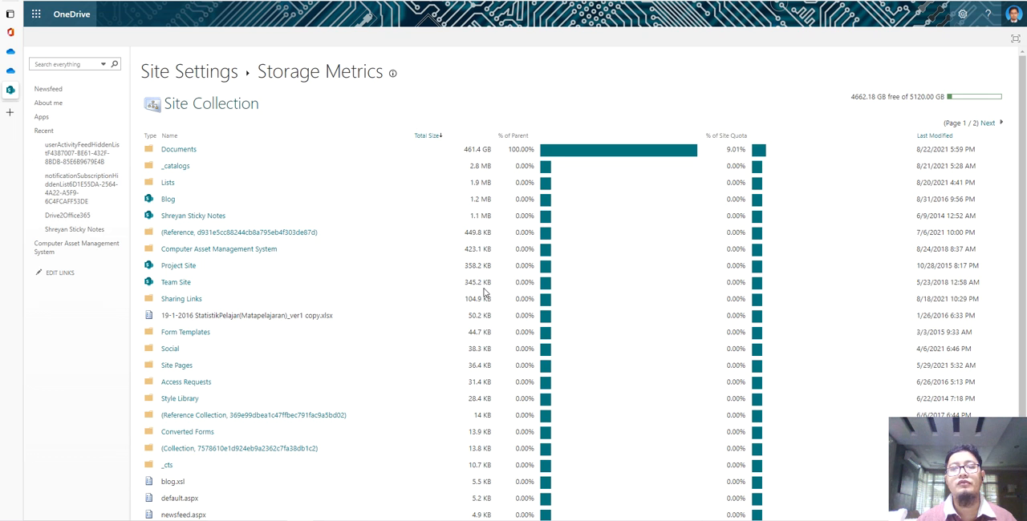
pyautogui.moveTo(3, 171)
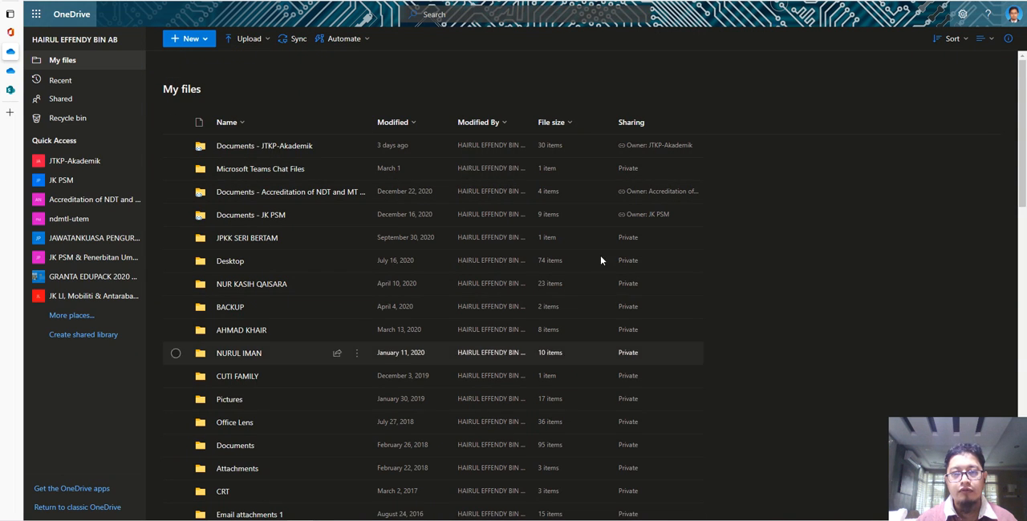
pyautogui.scroll(-3)
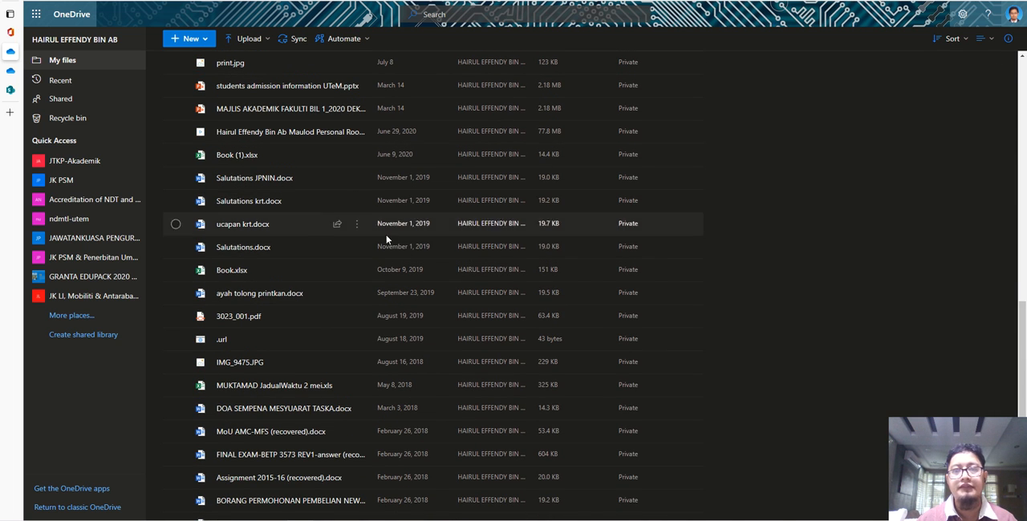
pyautogui.scroll(3)
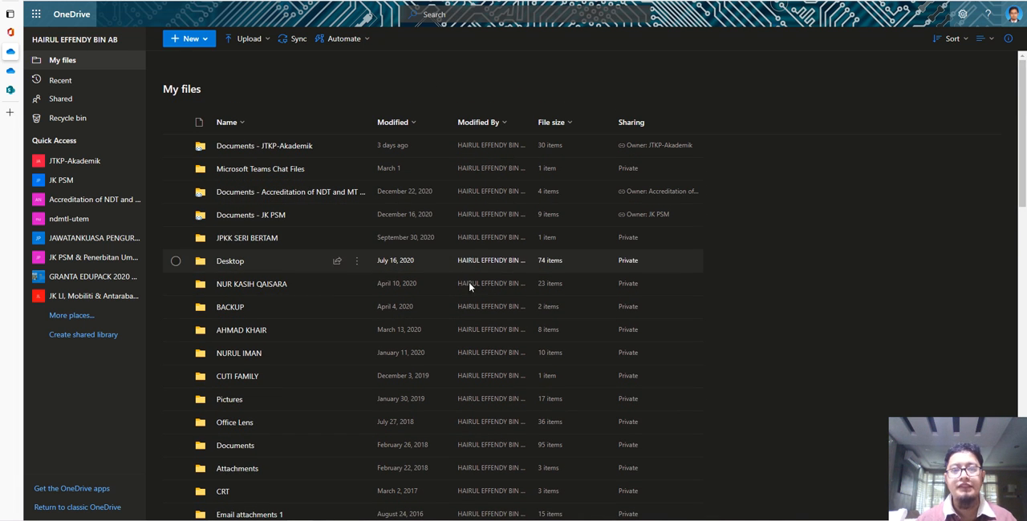
pyautogui.moveTo(369, 167)
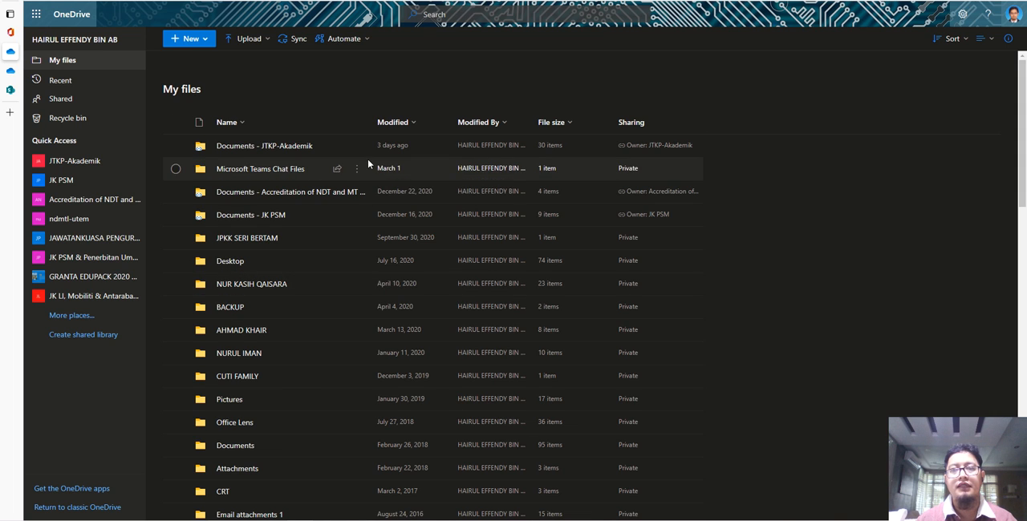
pyautogui.moveTo(503, 237)
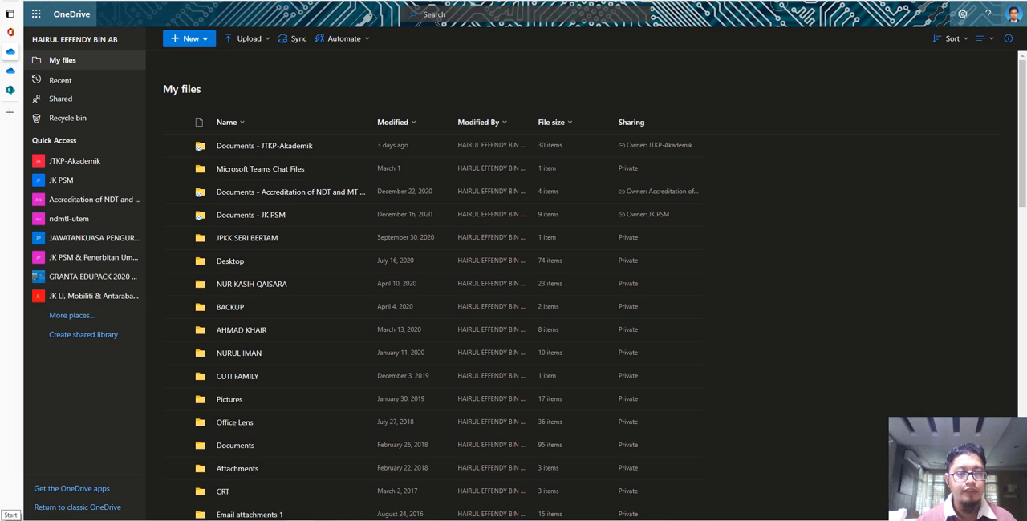
# Step: Scroll the Start menu's All apps list down to the OneDrive entry
pyautogui.click(9, 515)
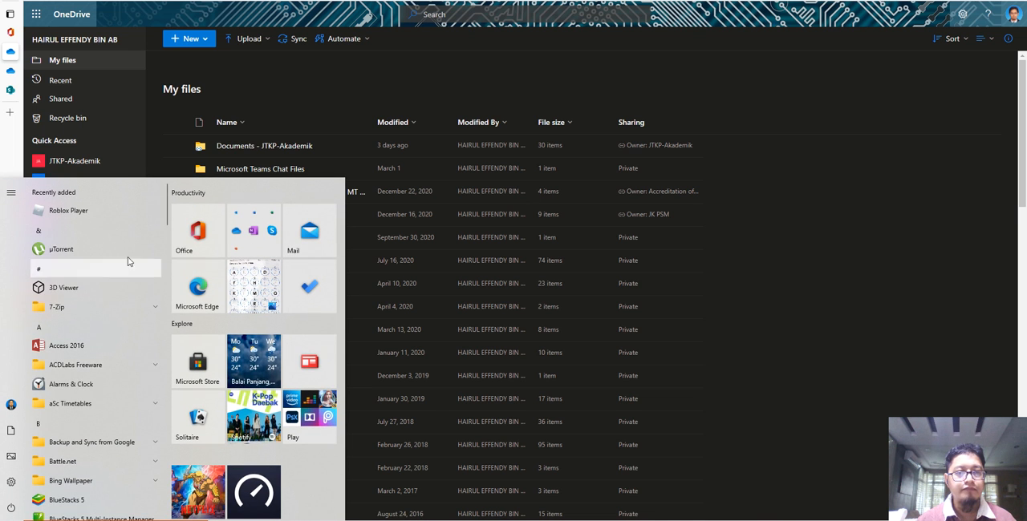
pyautogui.scroll(-3)
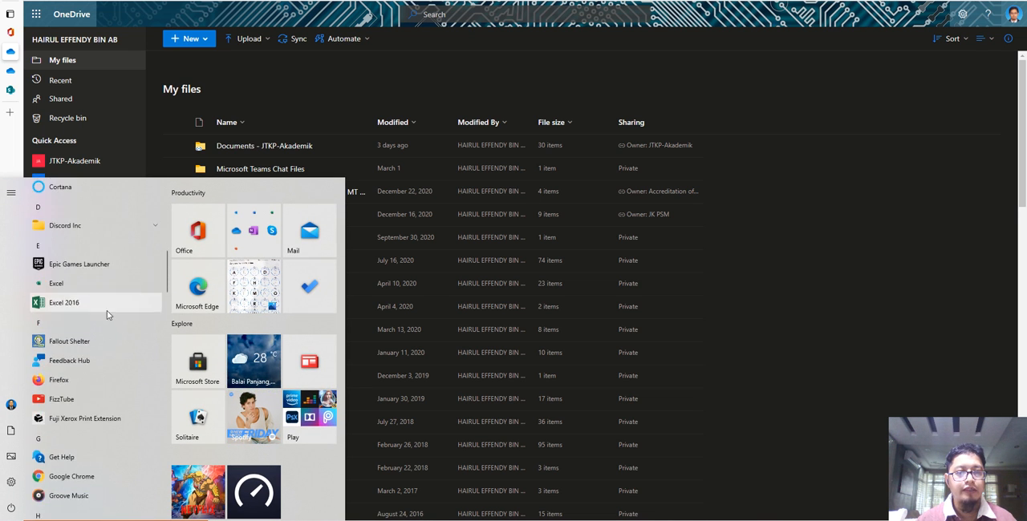
pyautogui.scroll(-3)
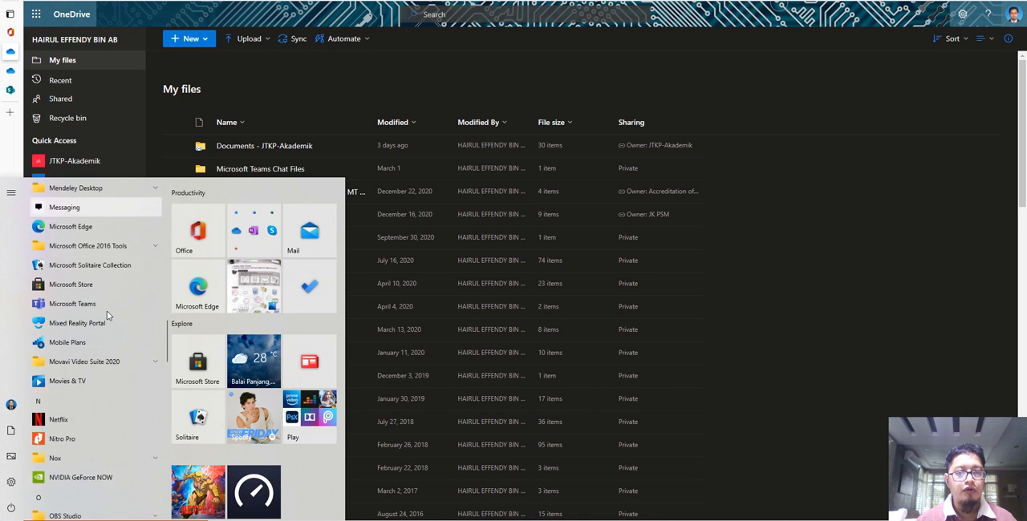
pyautogui.scroll(-3)
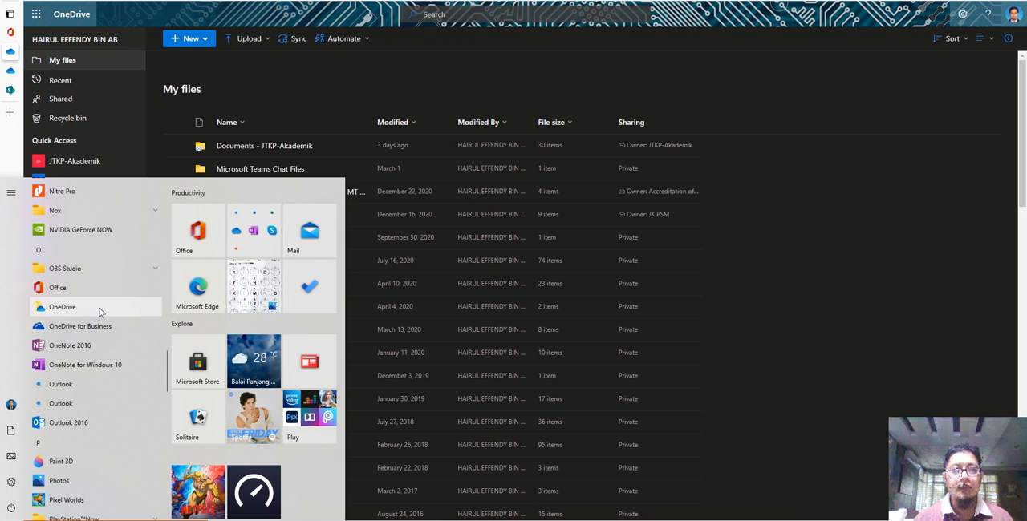
pyautogui.moveTo(106, 314)
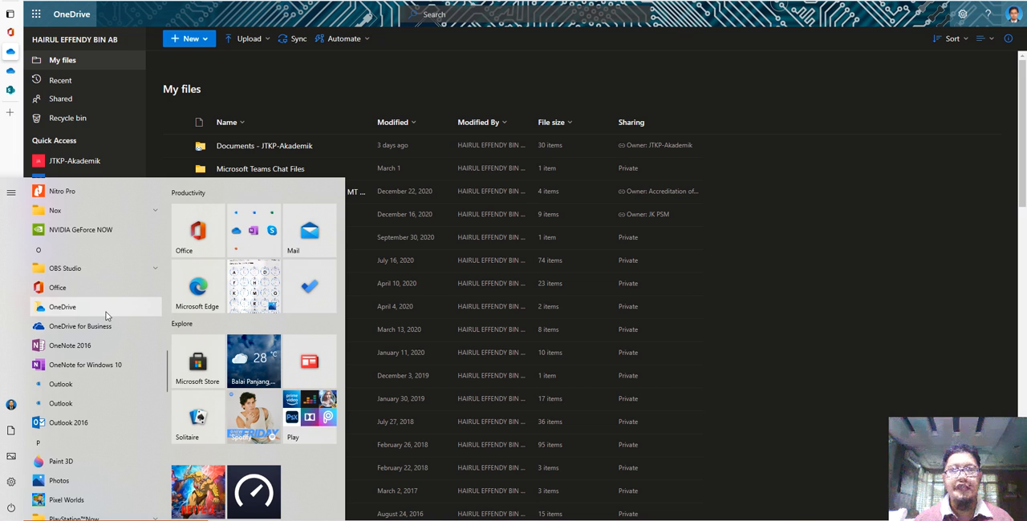
pyautogui.moveTo(95, 316)
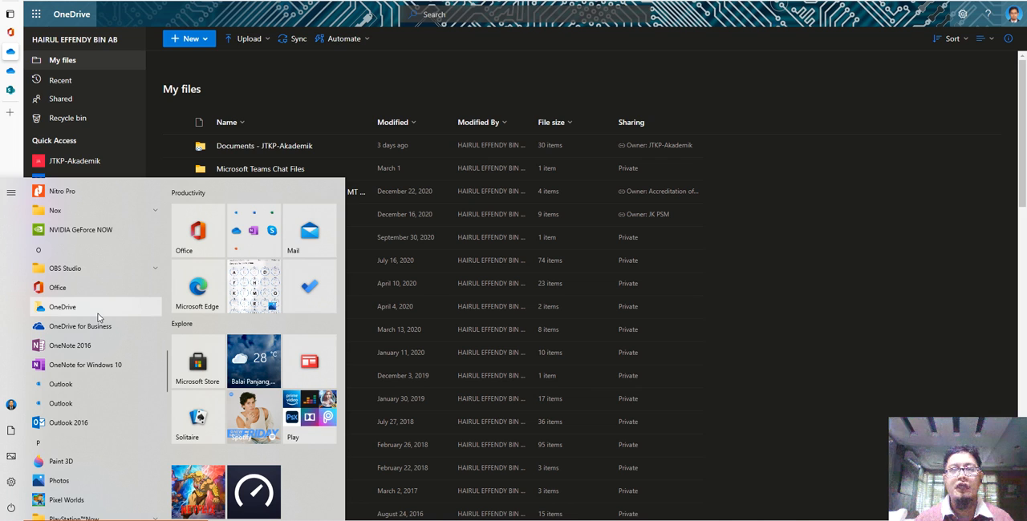
pyautogui.moveTo(137, 318)
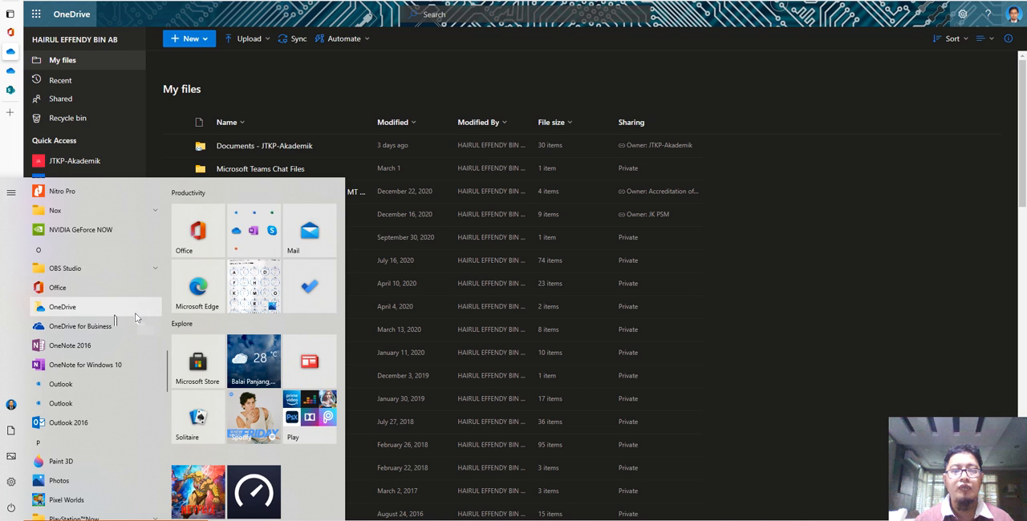
pyautogui.moveTo(93, 311)
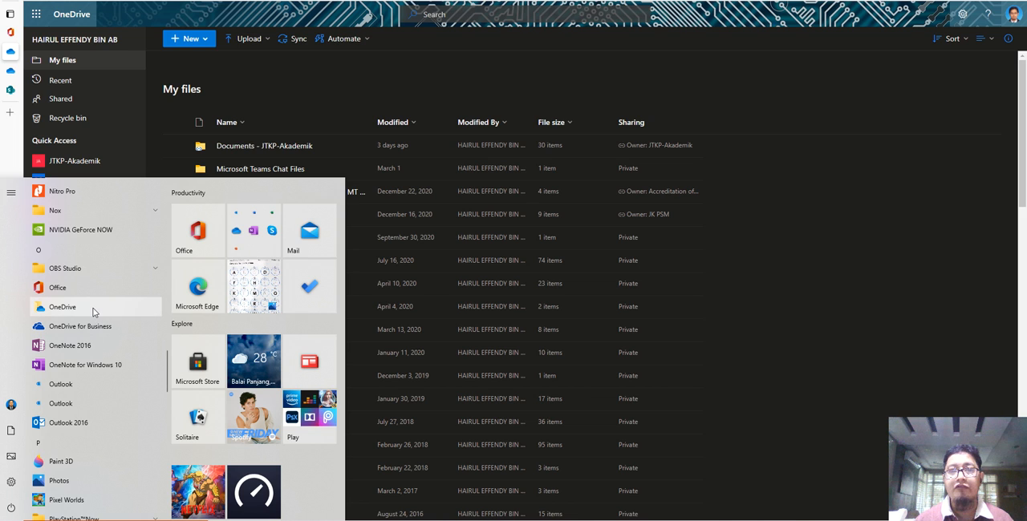
pyautogui.moveTo(105, 316)
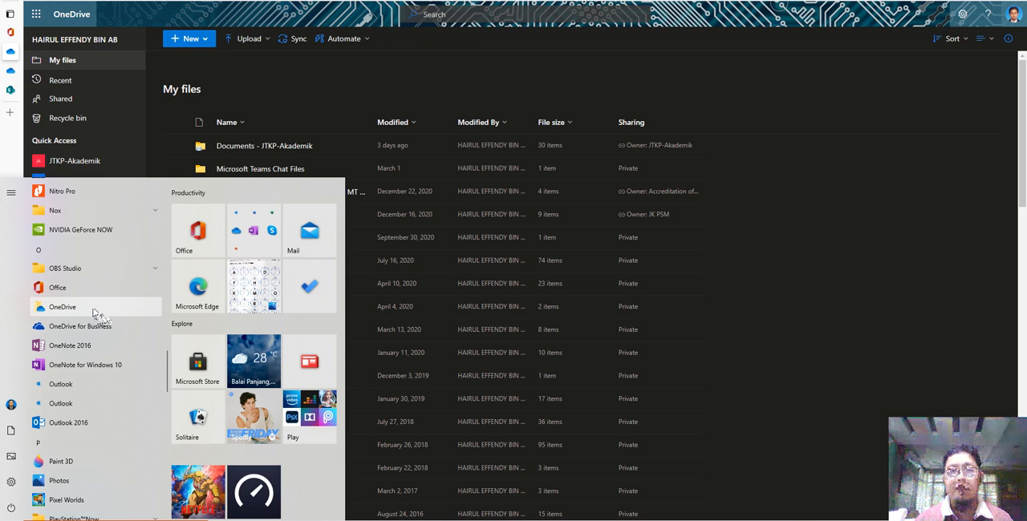
pyautogui.moveTo(81, 325)
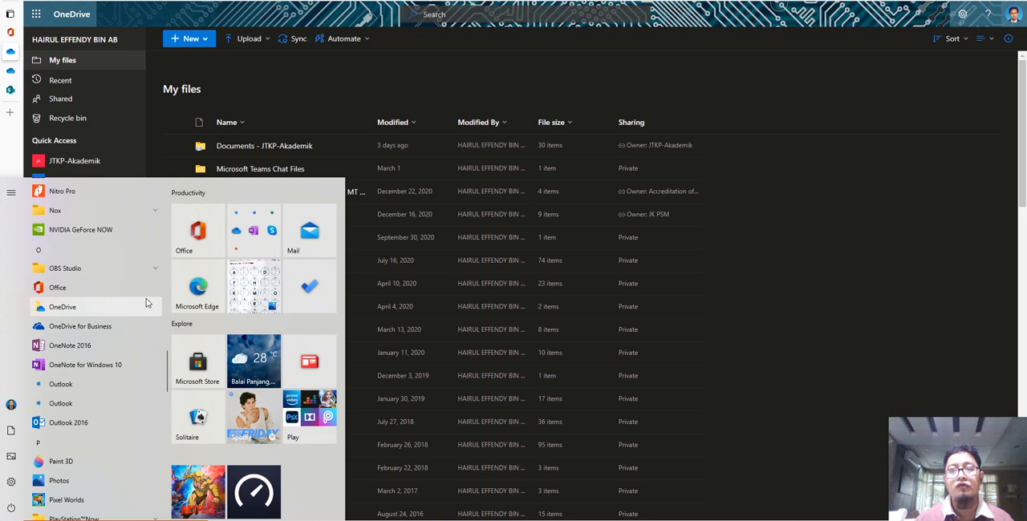
pyautogui.moveTo(80, 325)
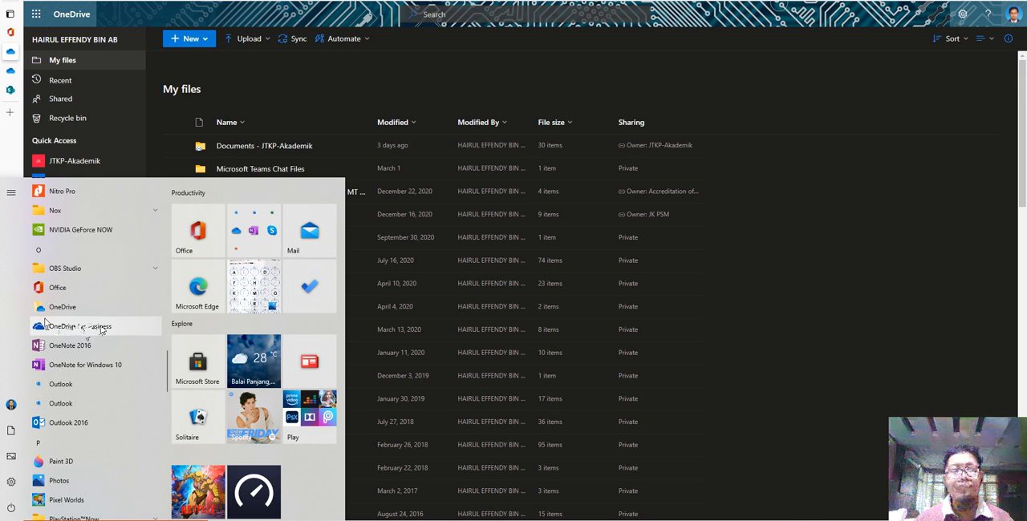
pyautogui.moveTo(62, 307)
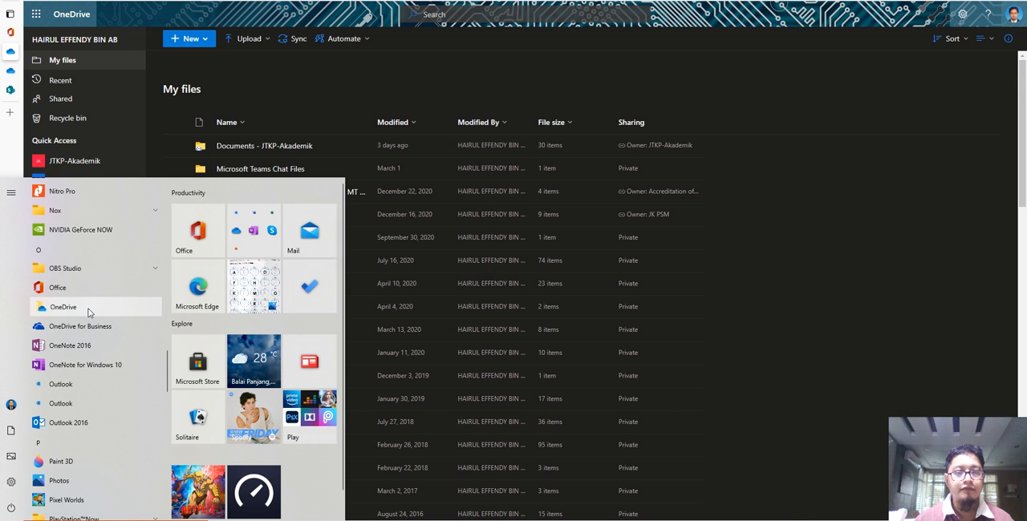
pyautogui.click(63, 308)
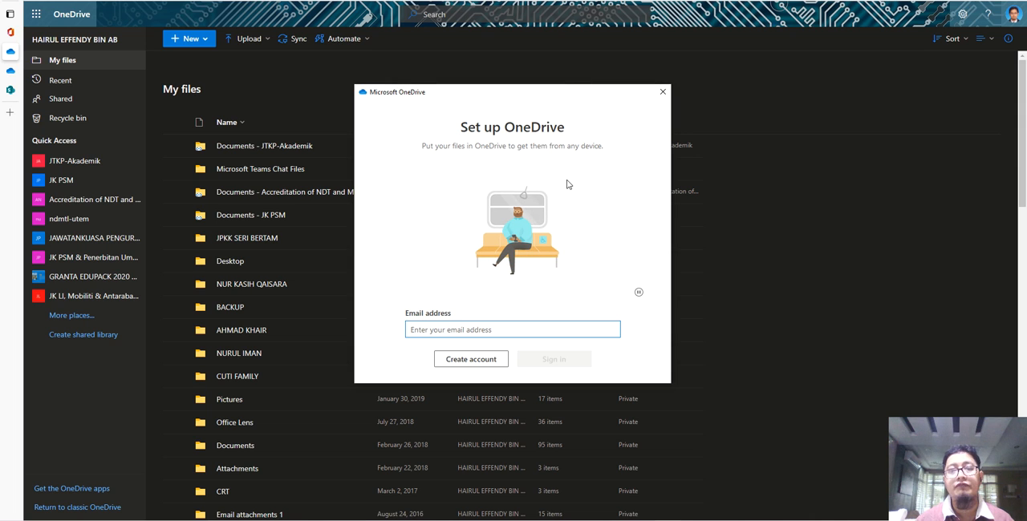
pyautogui.moveTo(591, 241)
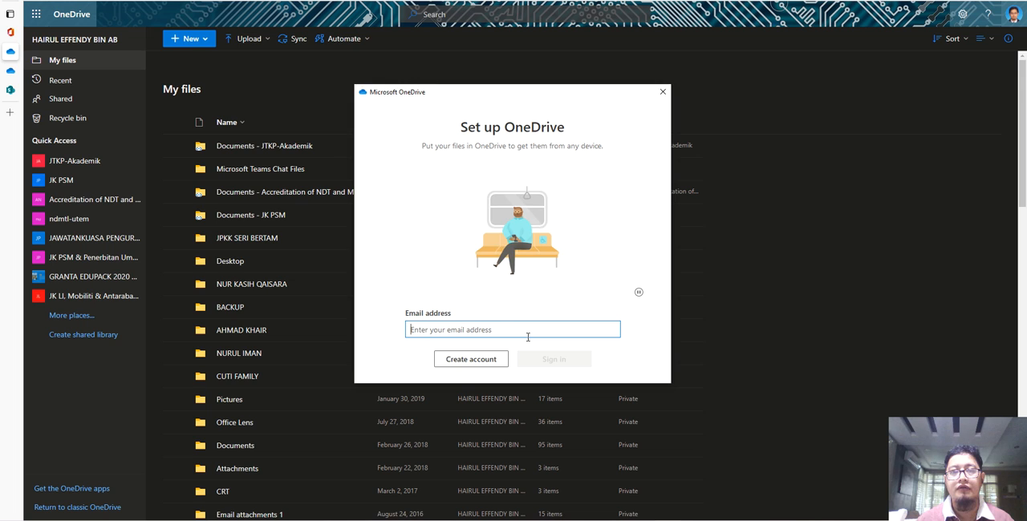
pyautogui.moveTo(526, 315)
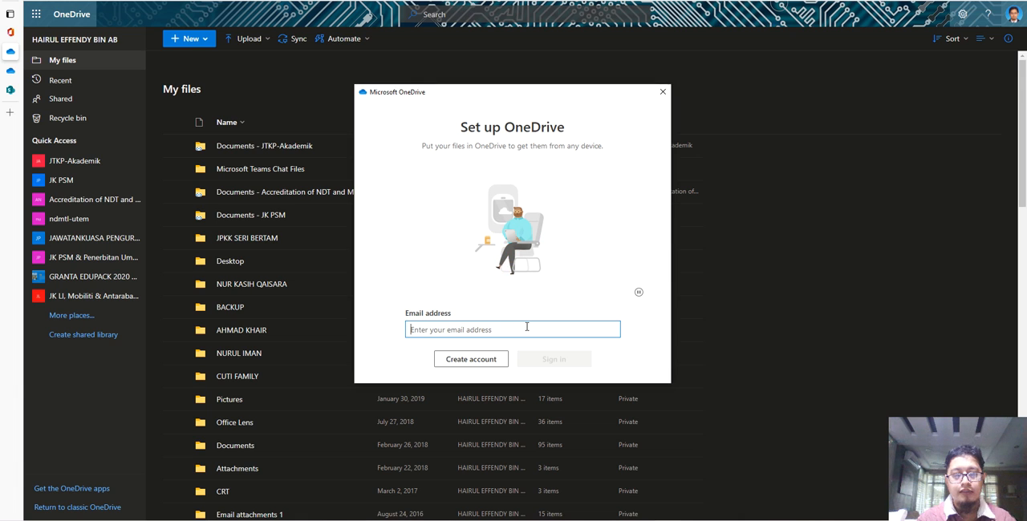
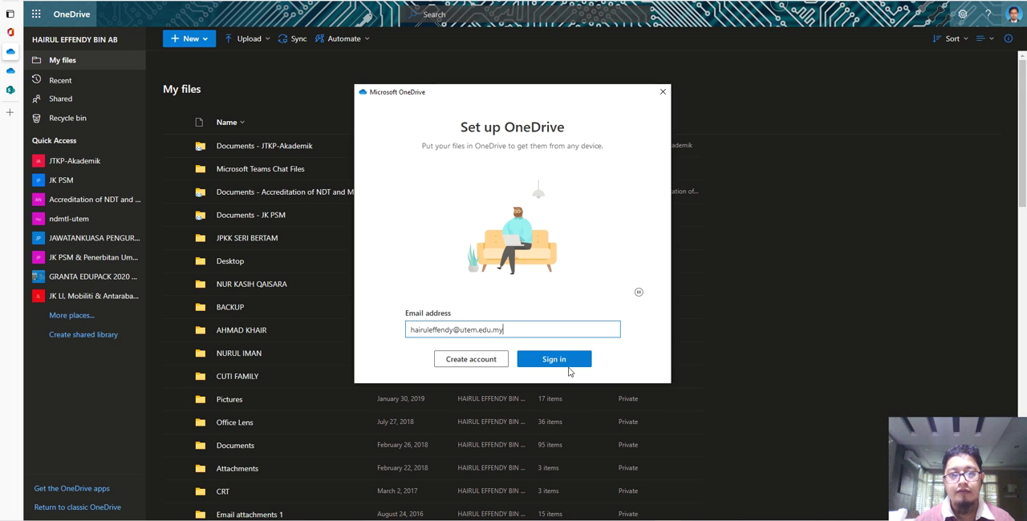
pyautogui.click(553, 359)
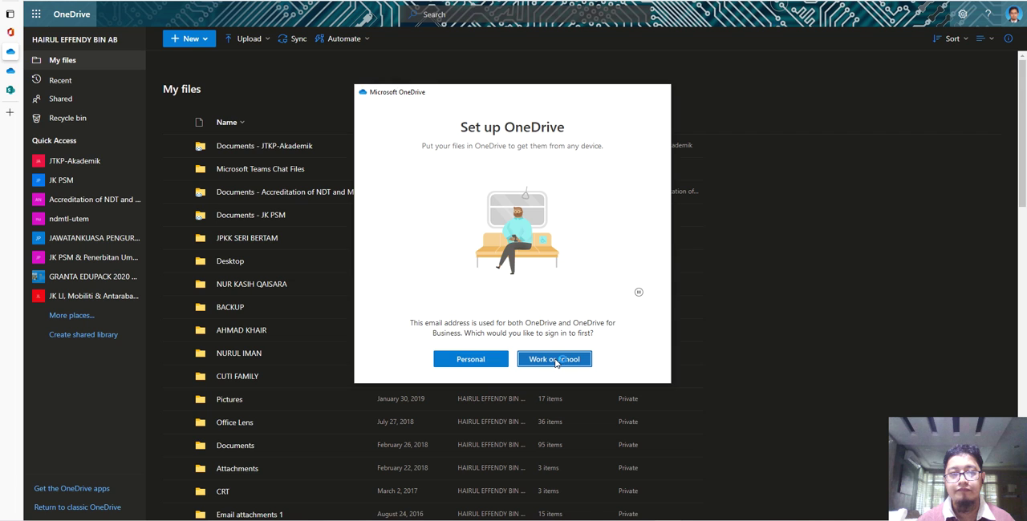
pyautogui.click(555, 359)
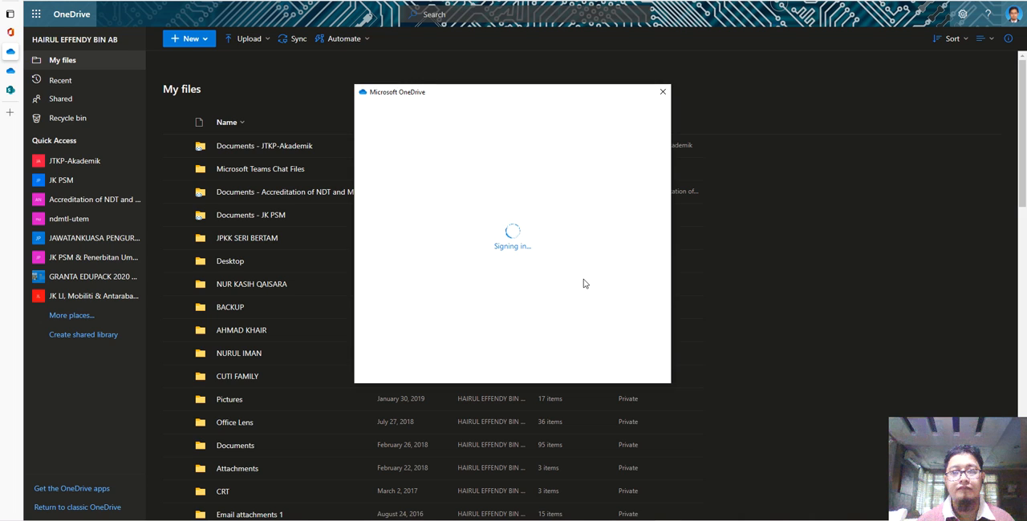
pyautogui.moveTo(576, 284)
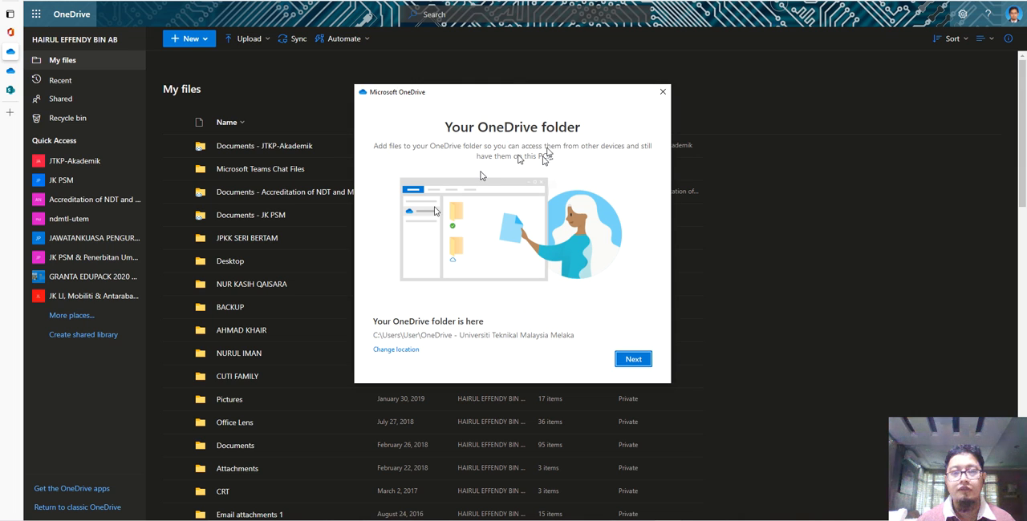
pyautogui.moveTo(414, 345)
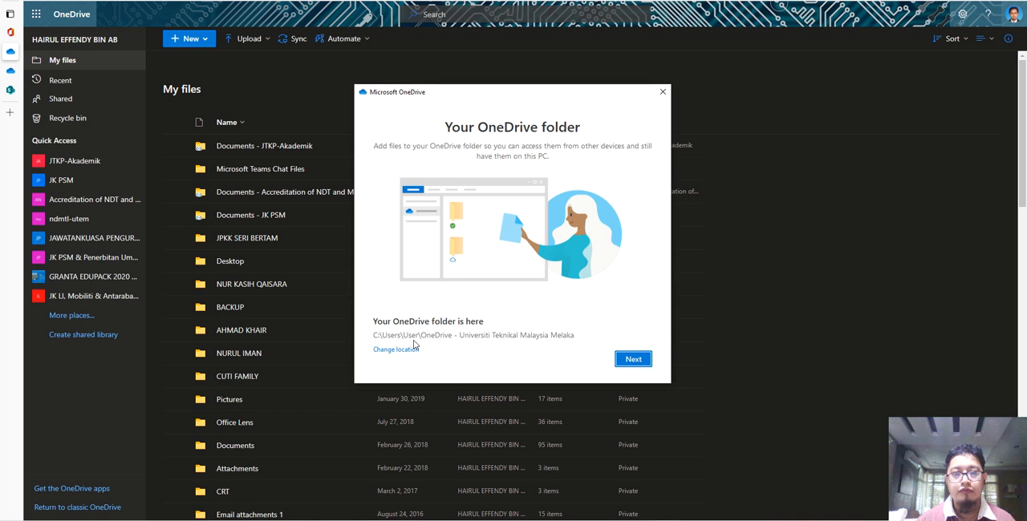
pyautogui.moveTo(396, 345)
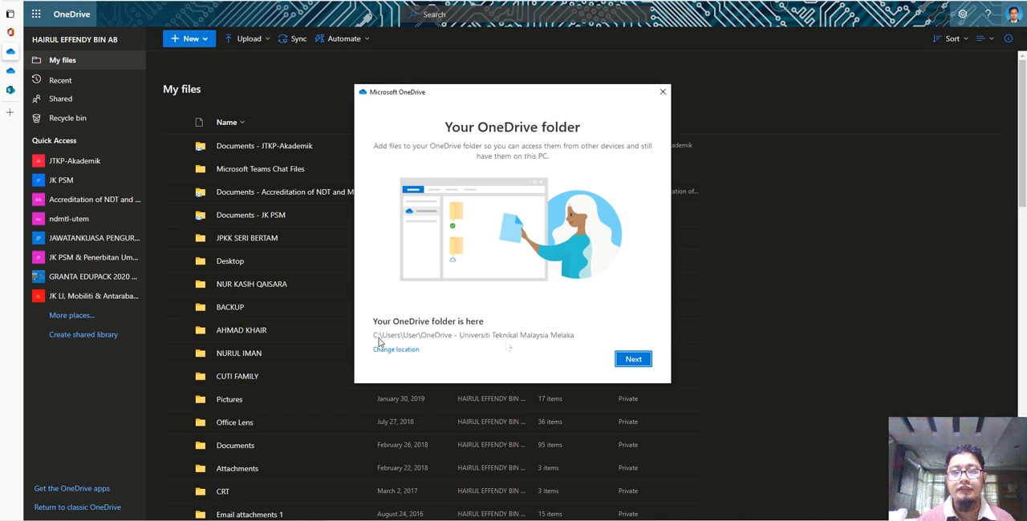
pyautogui.moveTo(453, 340)
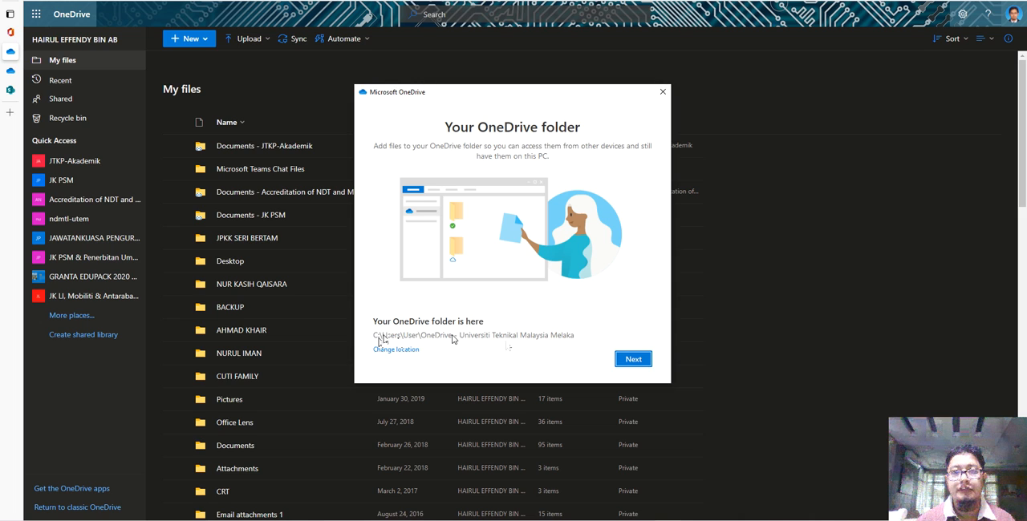
pyautogui.moveTo(394, 351)
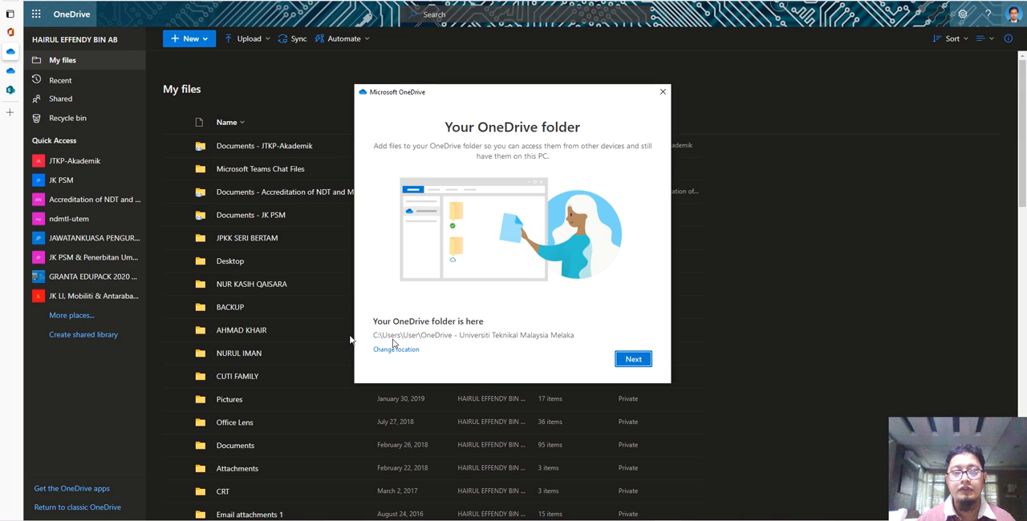
# Step: Choose Change location for the local OneDrive folder
pyautogui.click(394, 349)
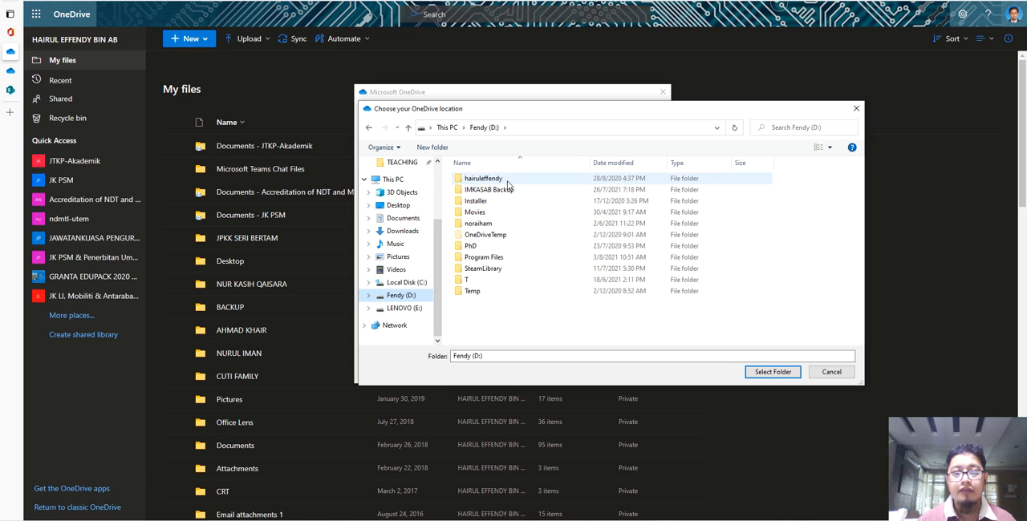
# Step: Select the existing OneDrive - Universiti Teknikal Malaysia Melaka folder on drive D as sync location
pyautogui.doubleClick(483, 178)
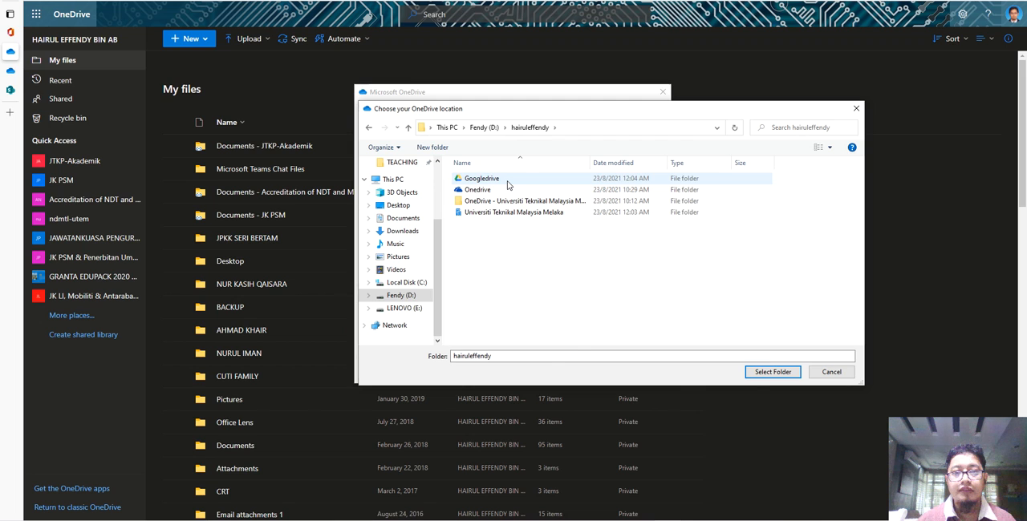
pyautogui.click(523, 201)
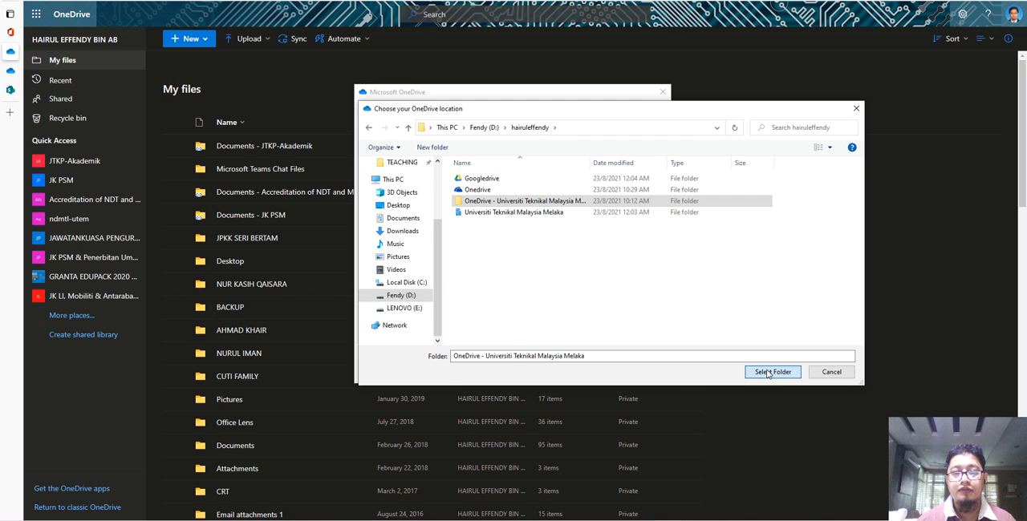
pyautogui.click(772, 372)
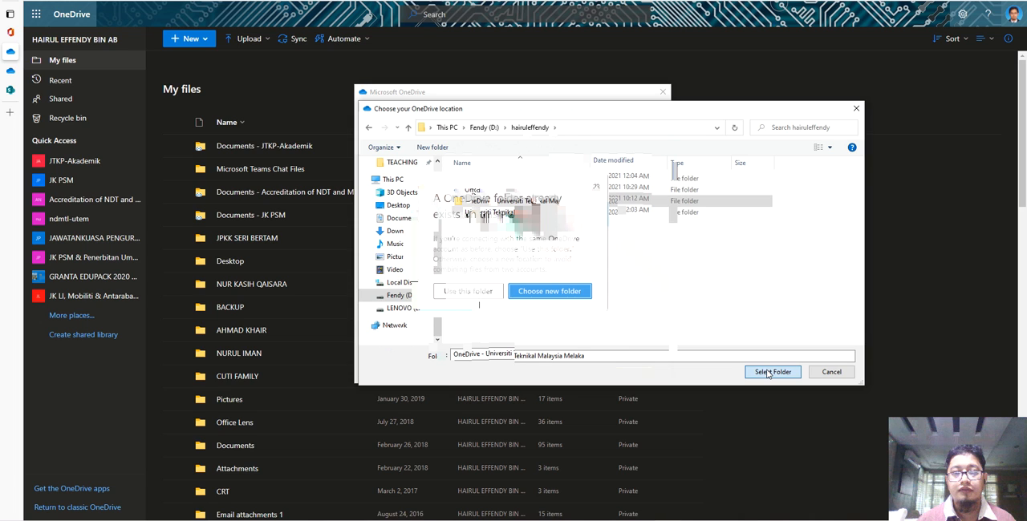
pyautogui.click(772, 372)
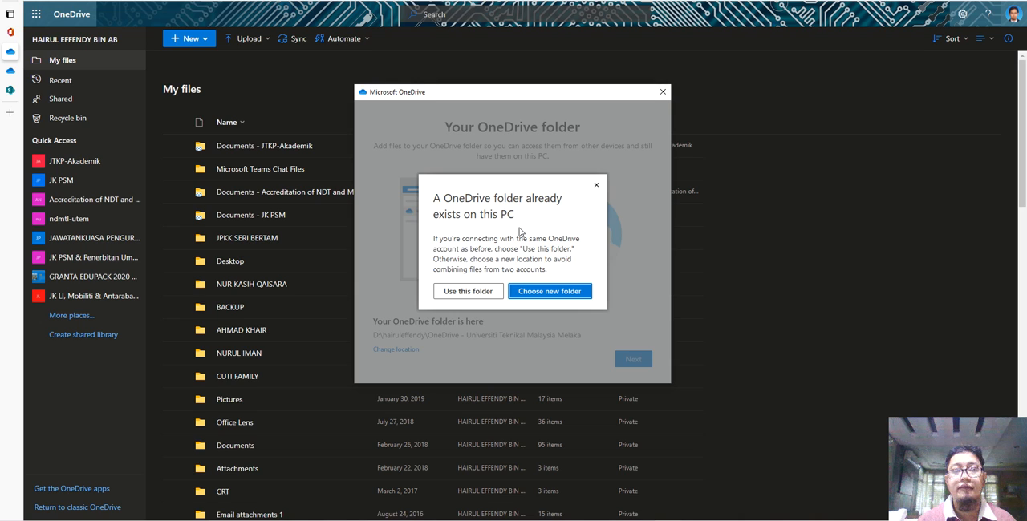
pyautogui.moveTo(491, 228)
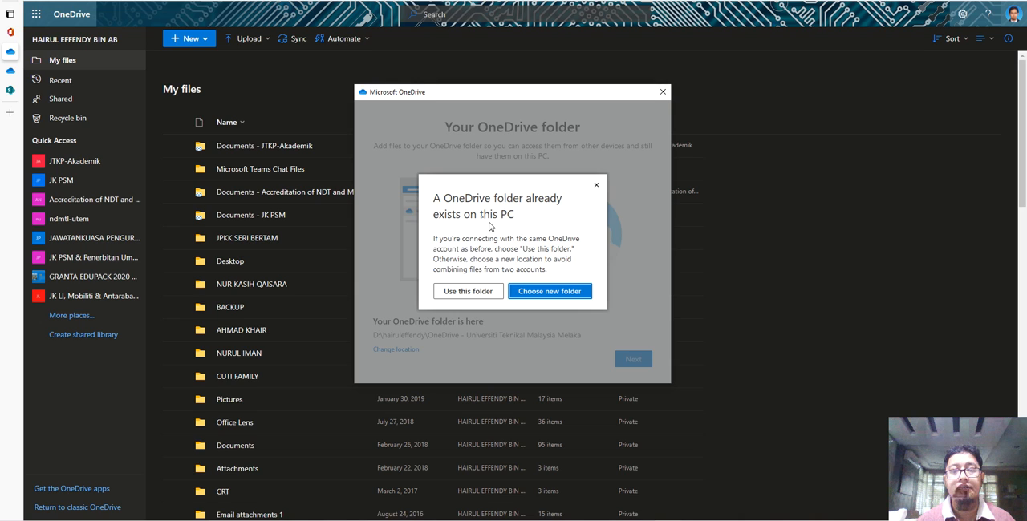
pyautogui.moveTo(480, 248)
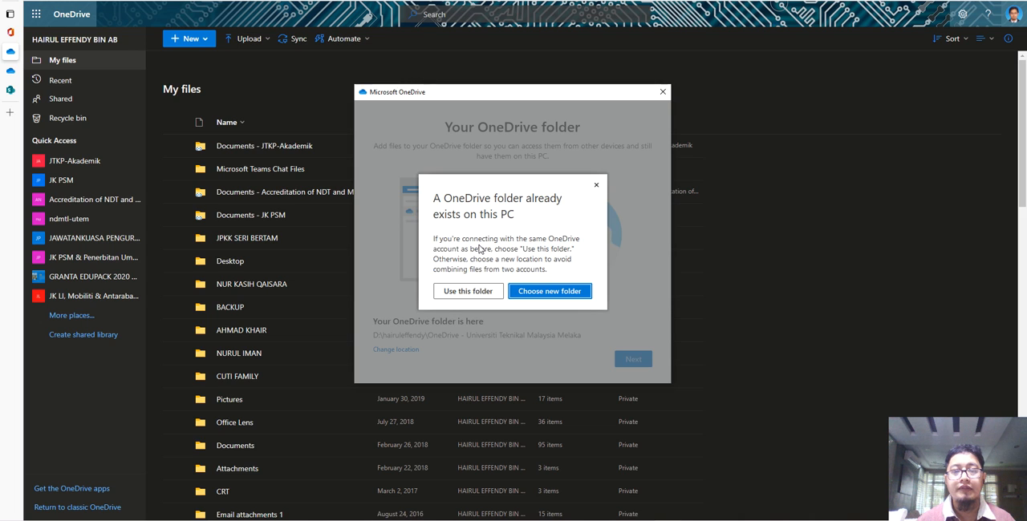
pyautogui.moveTo(526, 234)
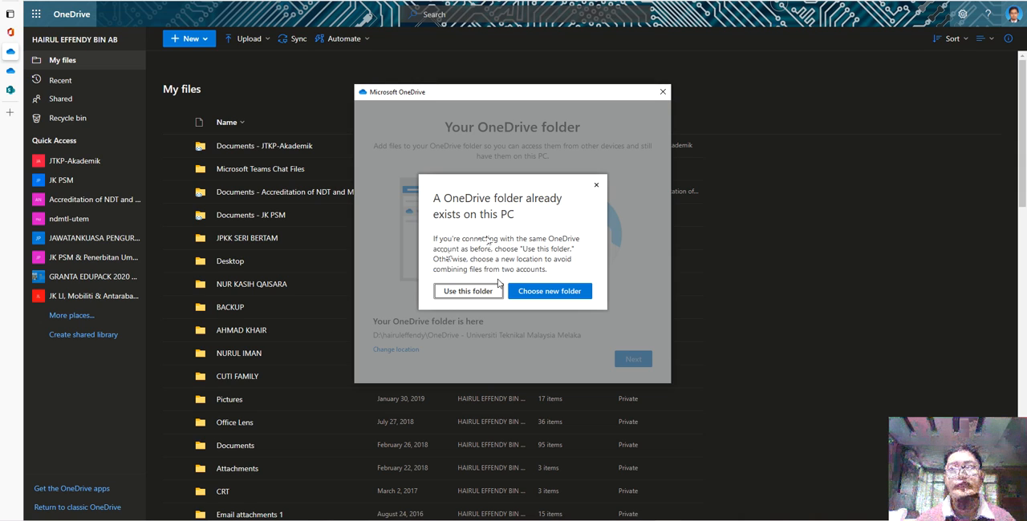
pyautogui.moveTo(473, 234)
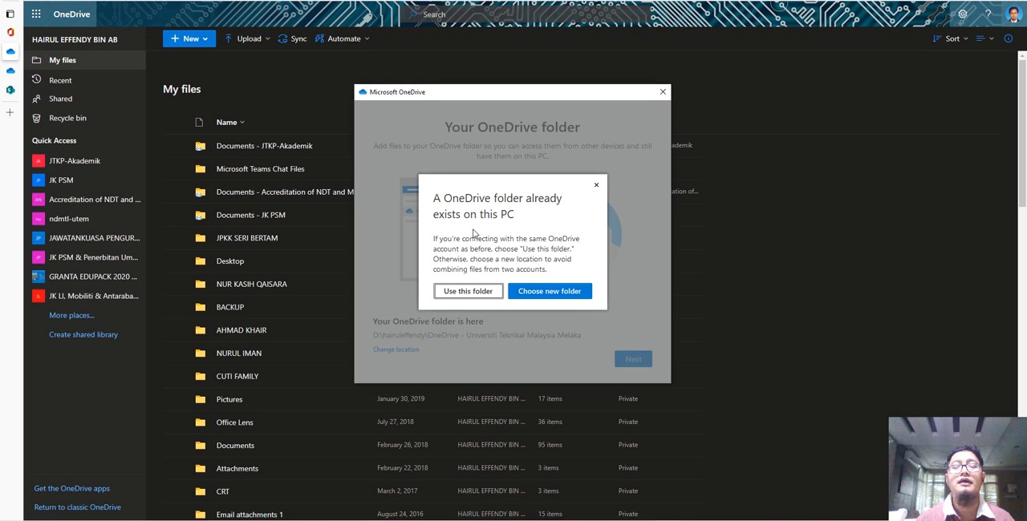
pyautogui.moveTo(538, 176)
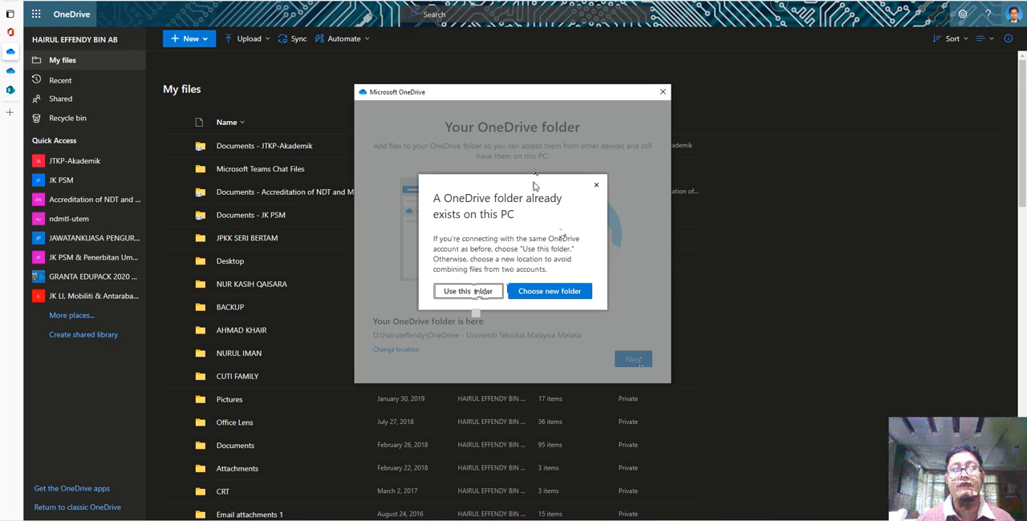
# Step: Confirm 'Use this folder' to keep the existing OneDrive folder on this PC
pyautogui.click(468, 292)
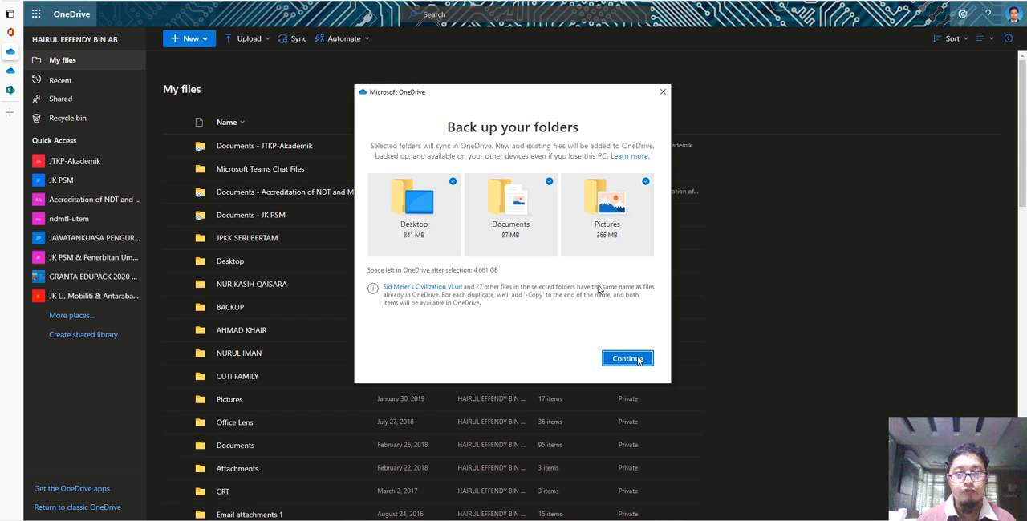
pyautogui.moveTo(562, 317)
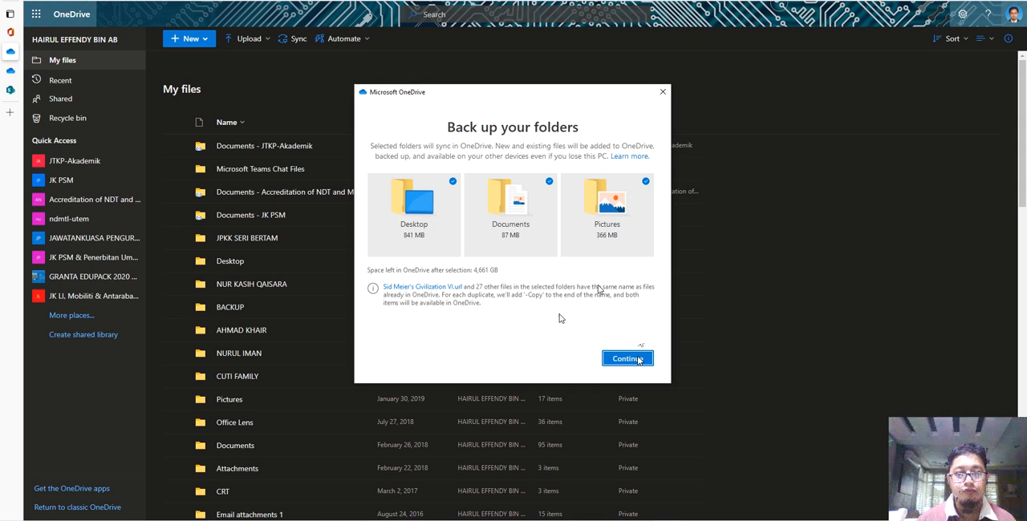
pyautogui.moveTo(558, 321)
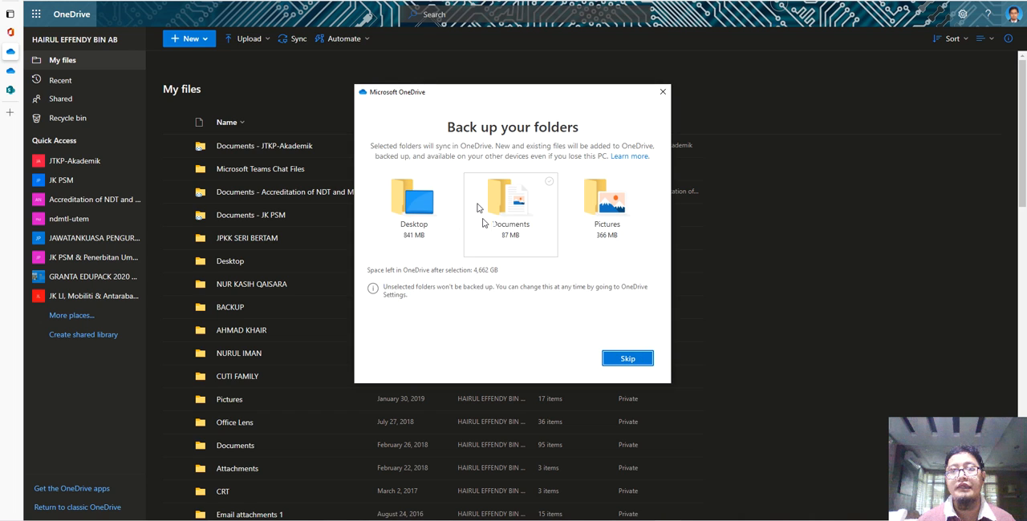
# Step: Skip folder backup and continue past the intro and files-on-demand pages
pyautogui.click(627, 358)
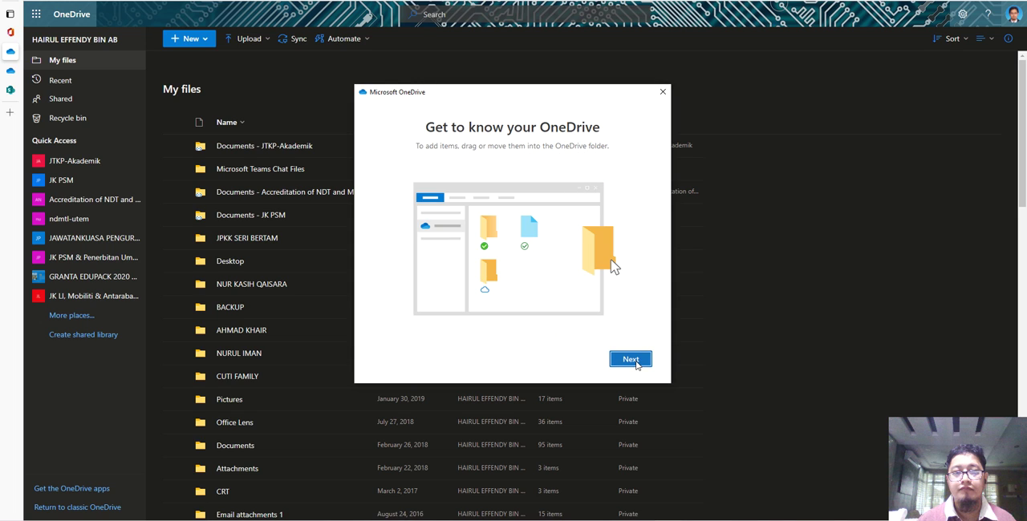
pyautogui.moveTo(617, 345)
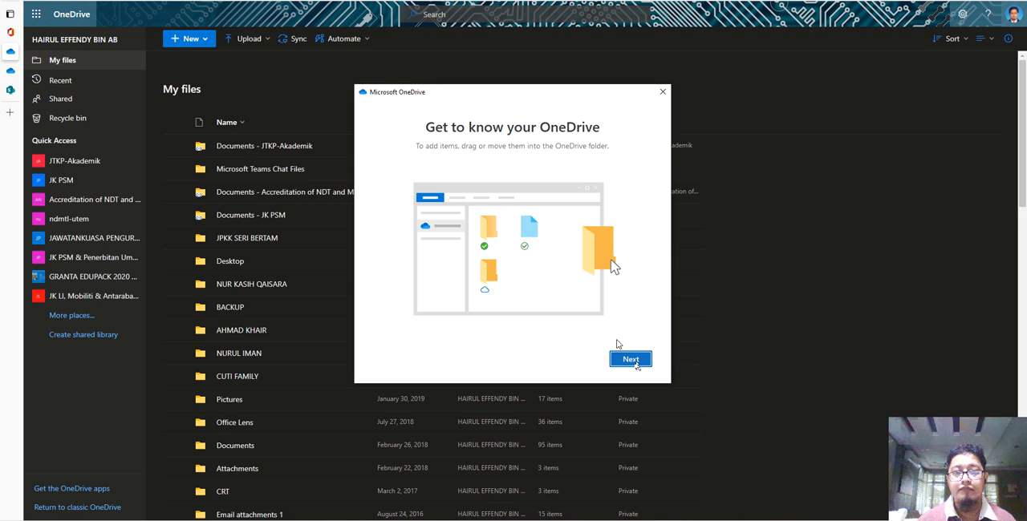
pyautogui.moveTo(457, 112)
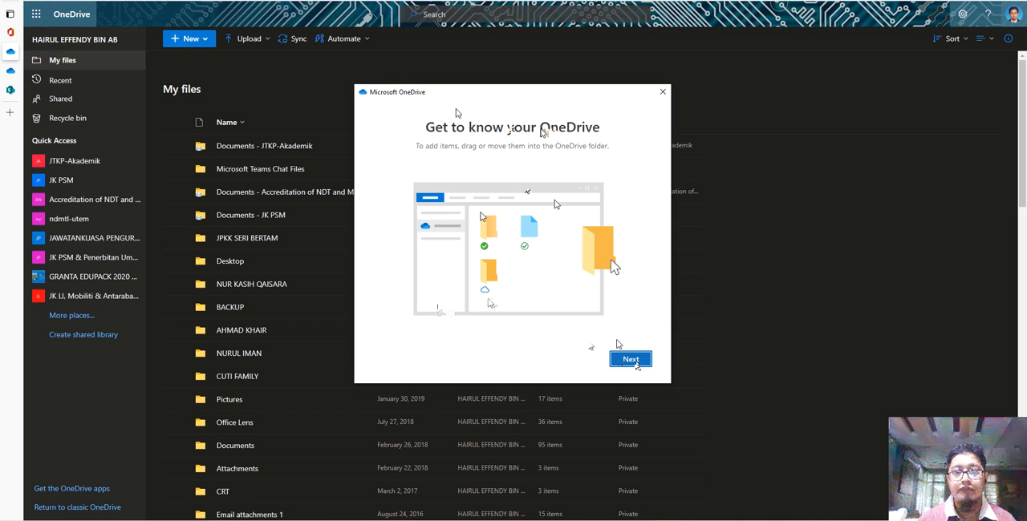
pyautogui.moveTo(385, 268)
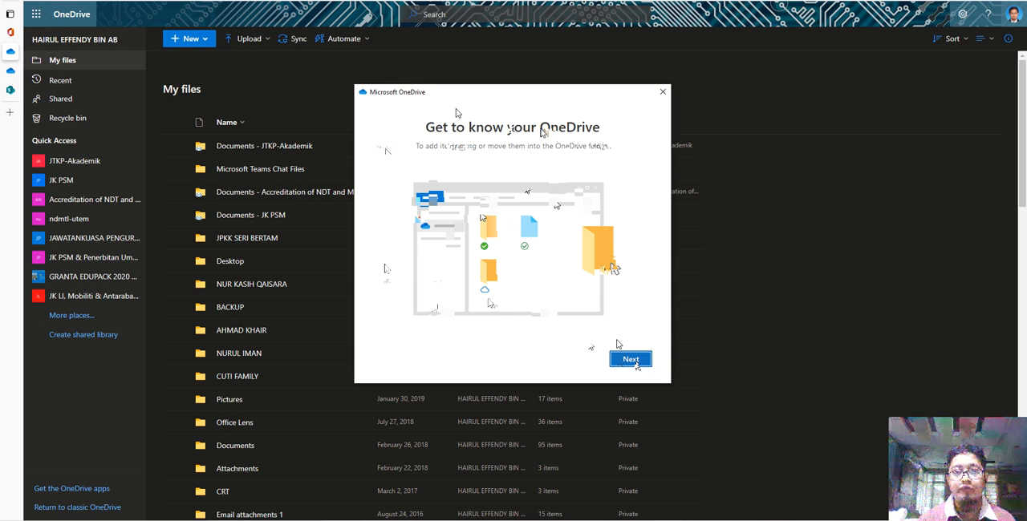
pyautogui.click(630, 359)
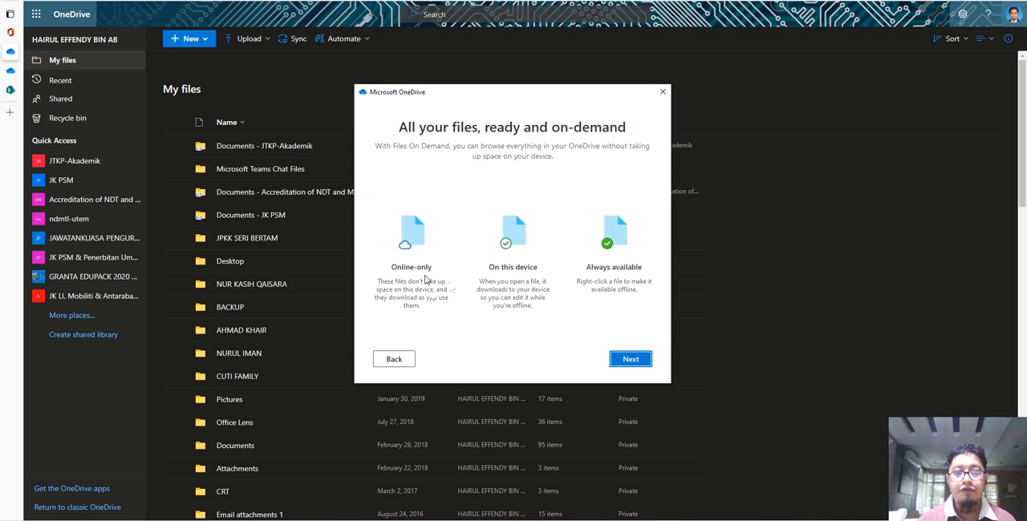
pyautogui.moveTo(413, 308)
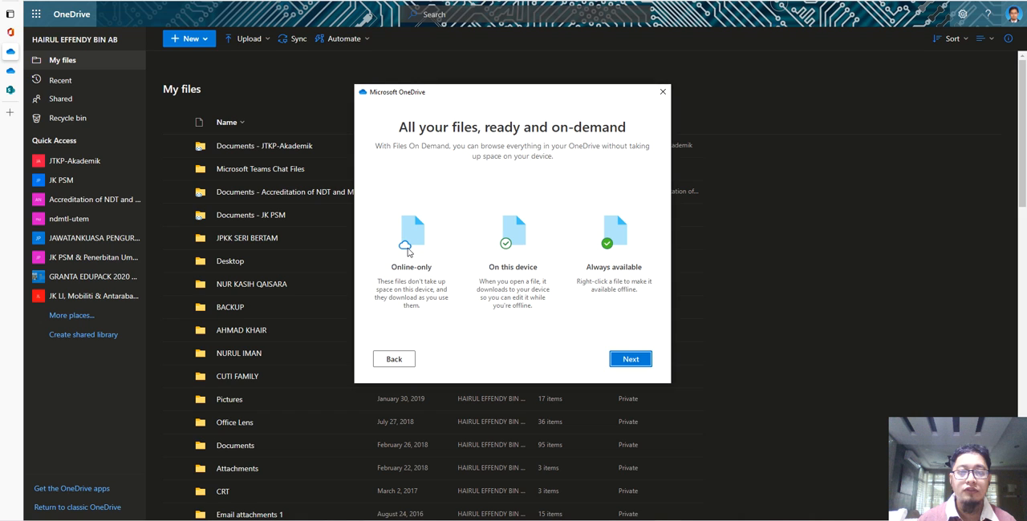
pyautogui.moveTo(404, 242)
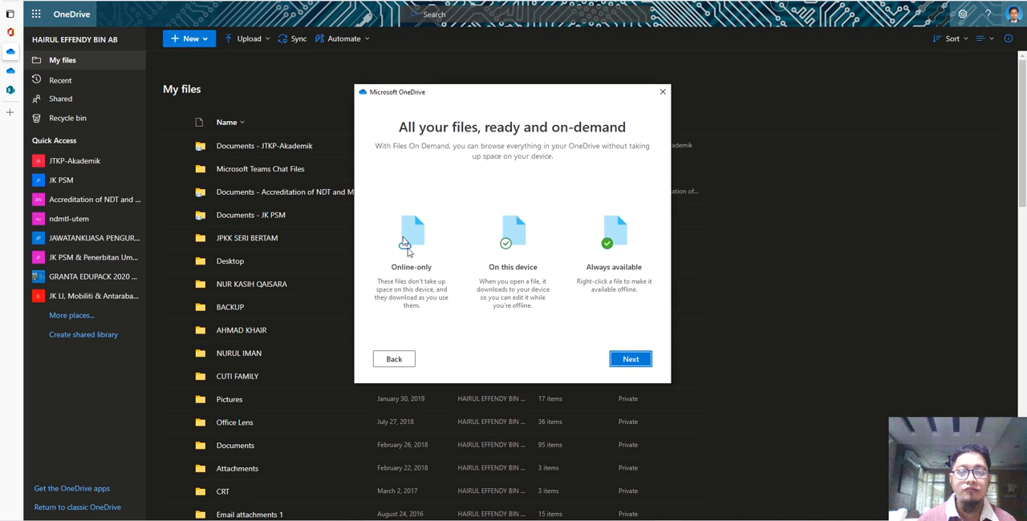
pyautogui.moveTo(517, 266)
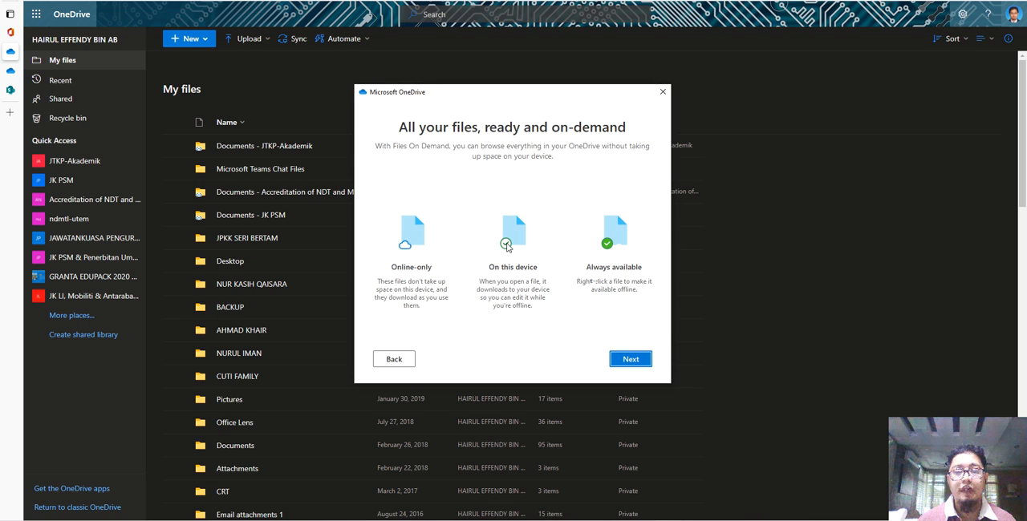
pyautogui.moveTo(612, 274)
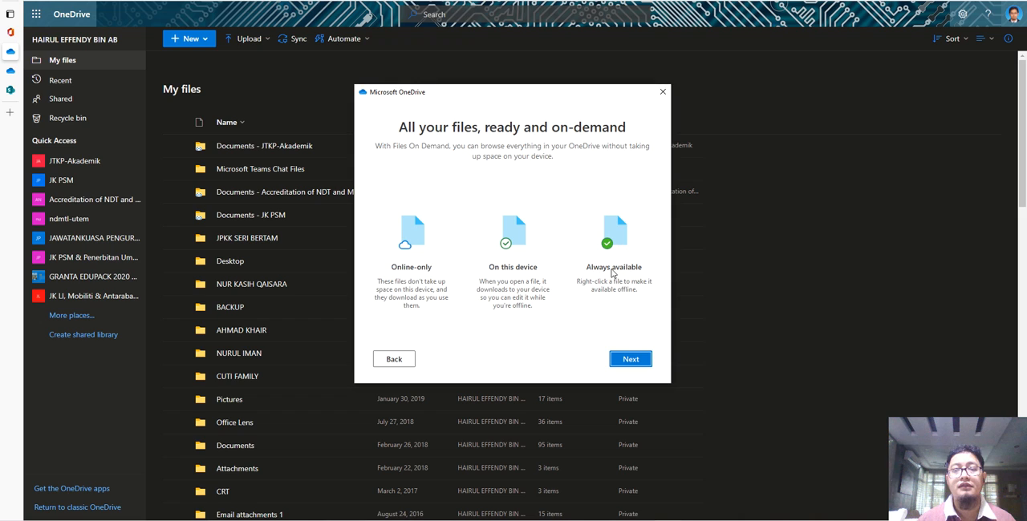
pyautogui.moveTo(608, 246)
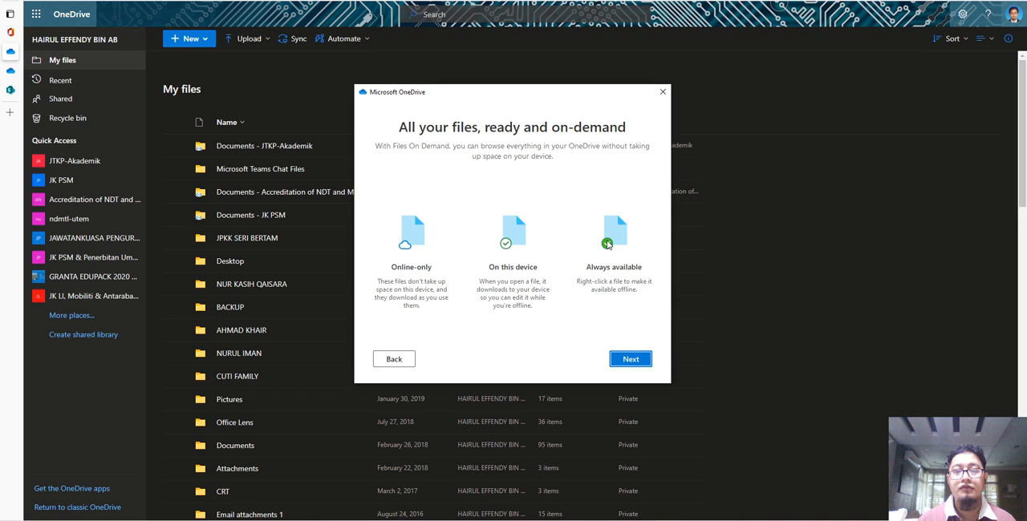
pyautogui.moveTo(606, 244)
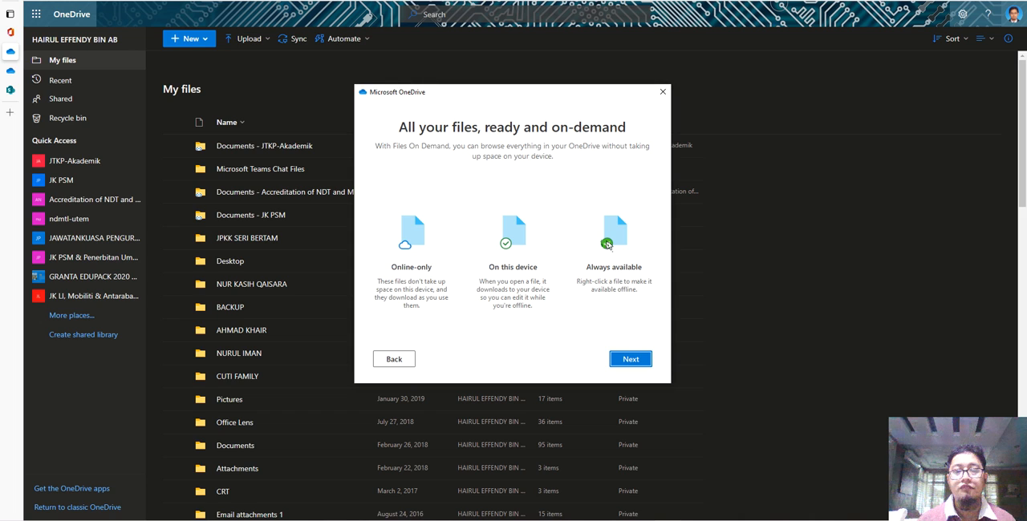
pyautogui.click(630, 359)
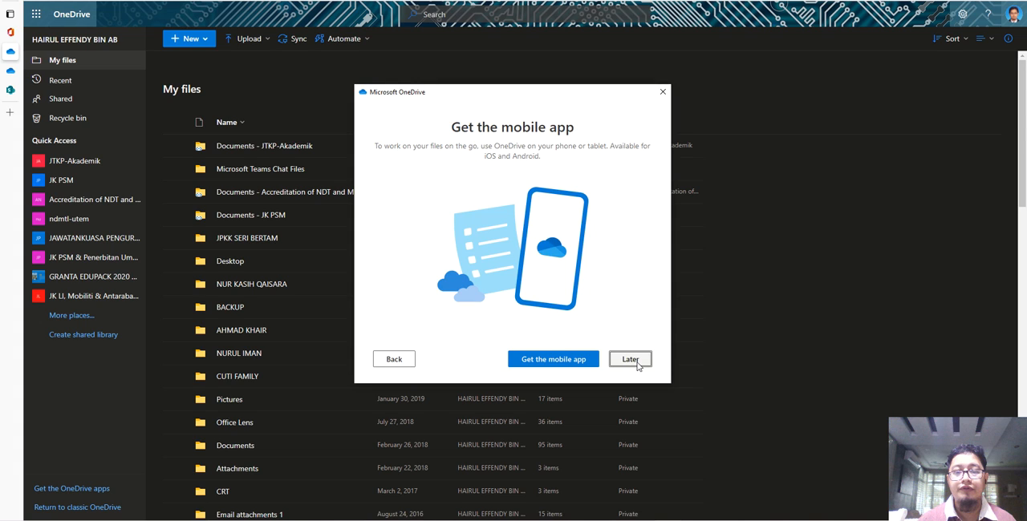
pyautogui.moveTo(573, 221)
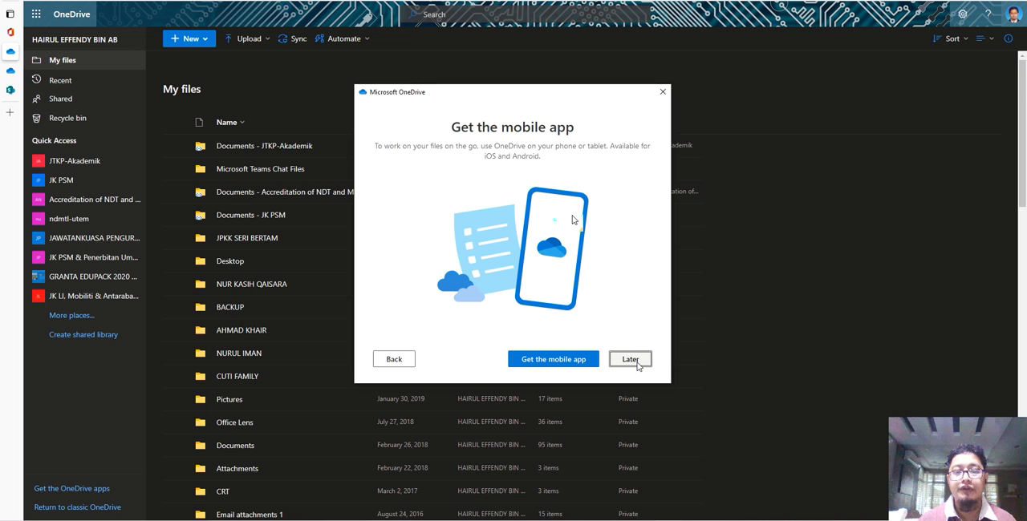
# Step: Skip the mobile app, view the synced folder in File Explorer, then return to the web file list
pyautogui.click(629, 359)
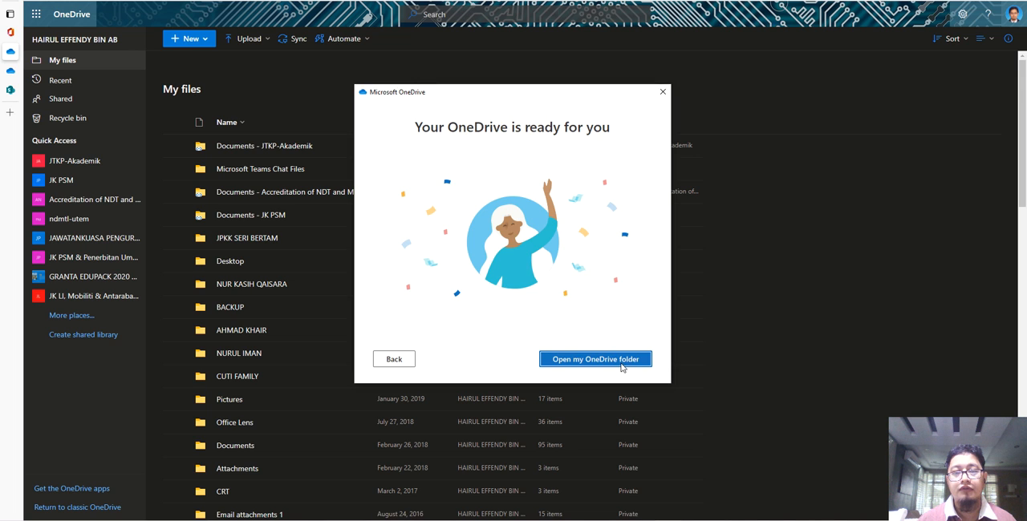
pyautogui.click(595, 359)
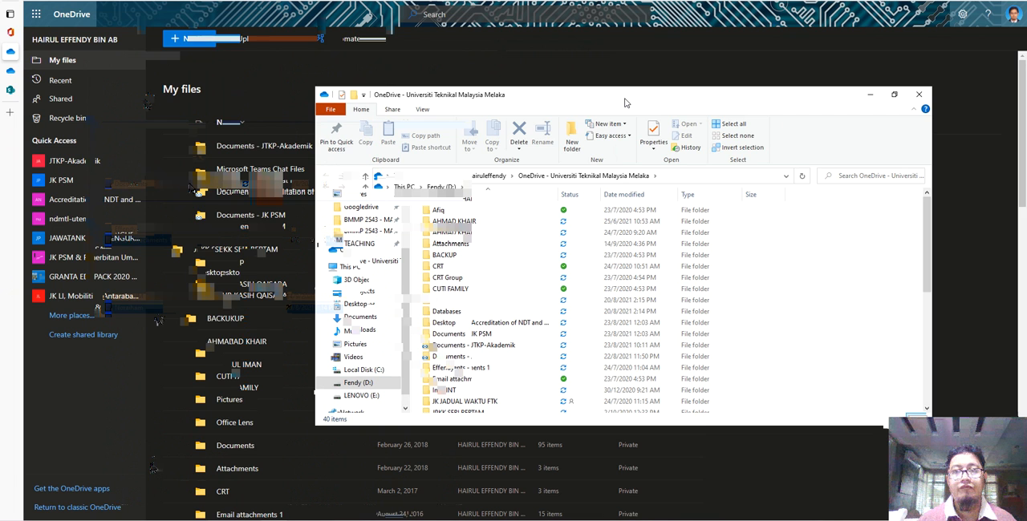
pyautogui.click(918, 93)
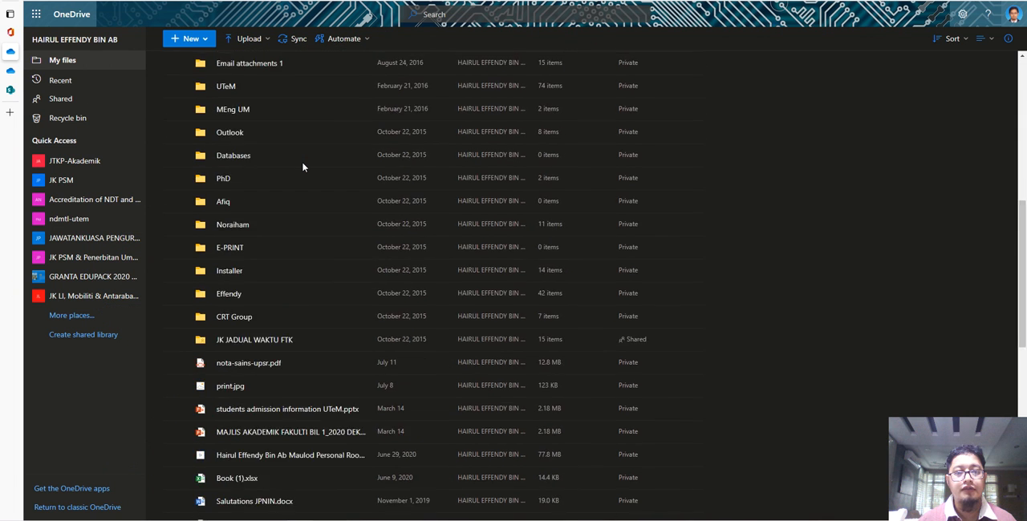
pyautogui.scroll(-3)
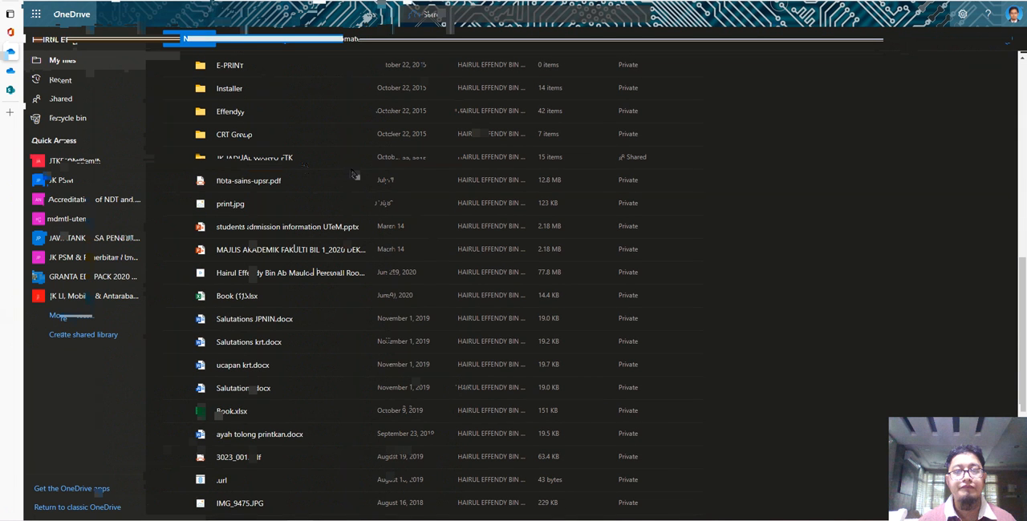